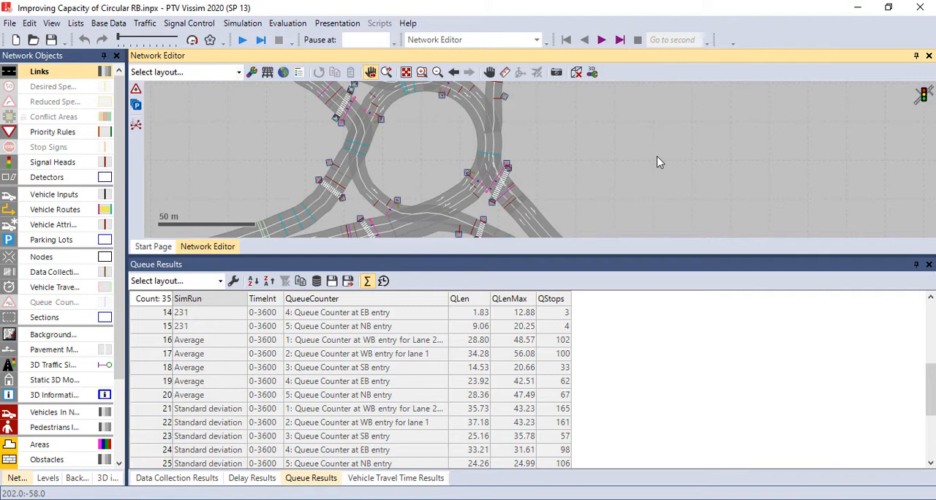
{"action": "mouse_move", "coordinate": [635, 149]}
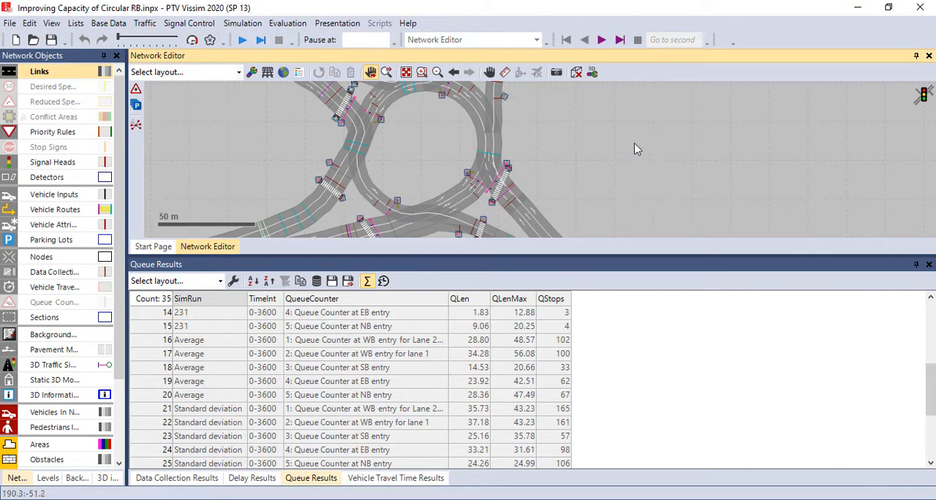
{"action": "mouse_move", "coordinate": [301, 197]}
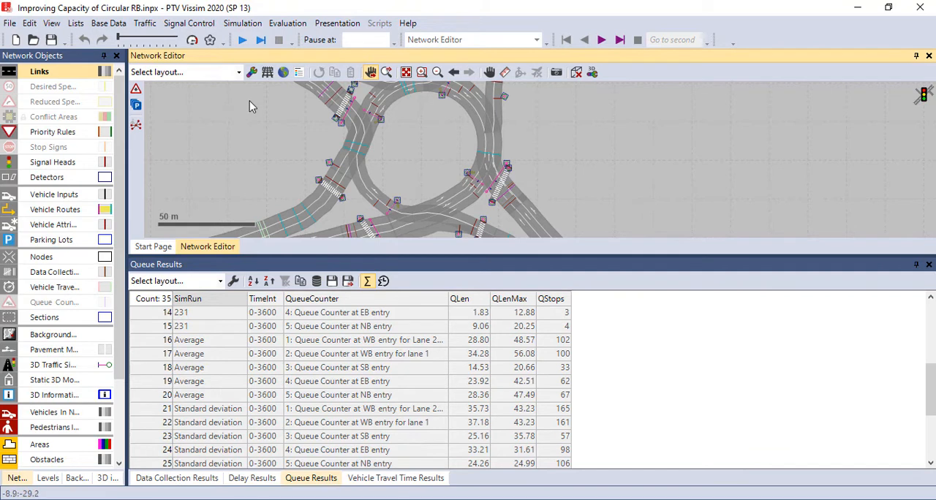
{"action": "mouse_move", "coordinate": [267, 135]}
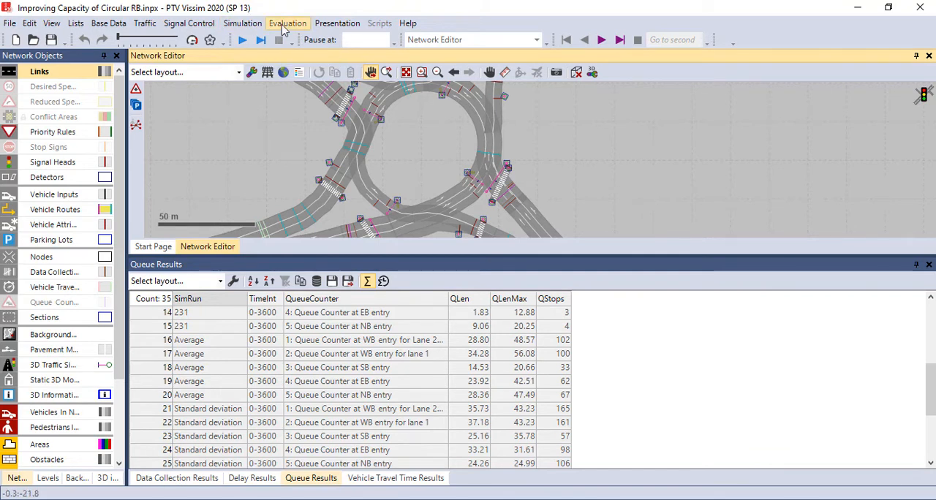
- Review the evaluation configuration's direct output settings and close it without changes
{"action": "left_click", "coordinate": [287, 23]}
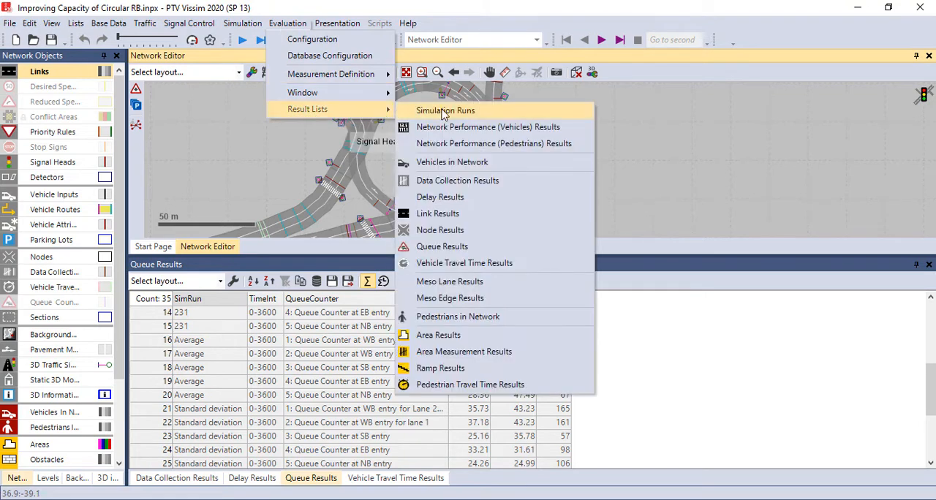
{"action": "mouse_move", "coordinate": [456, 182]}
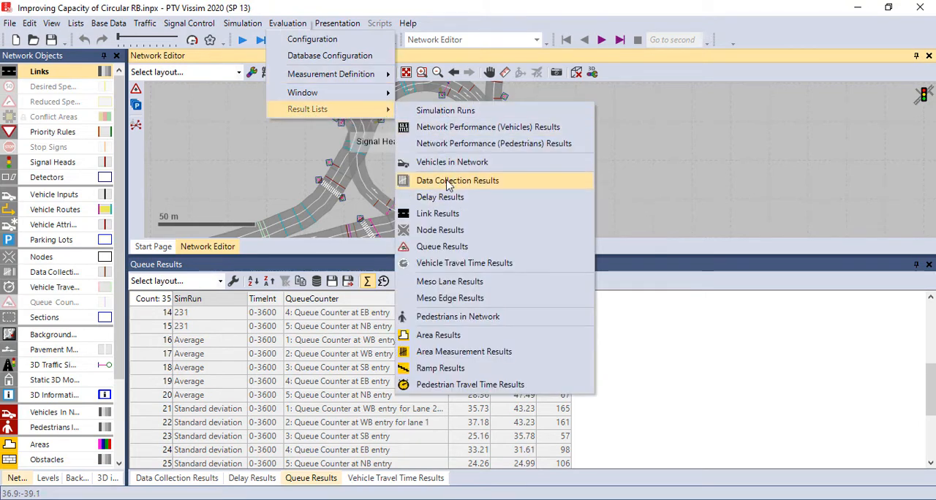
{"action": "mouse_move", "coordinate": [440, 196]}
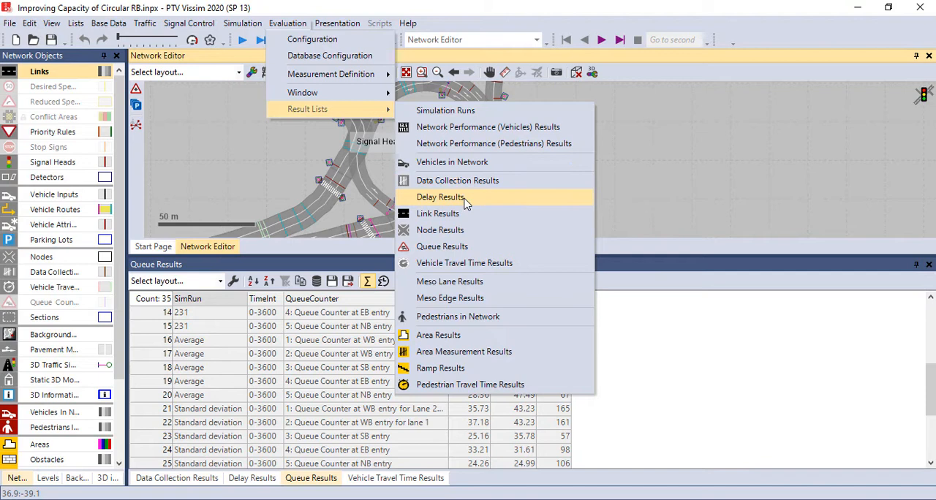
{"action": "mouse_move", "coordinate": [465, 263]}
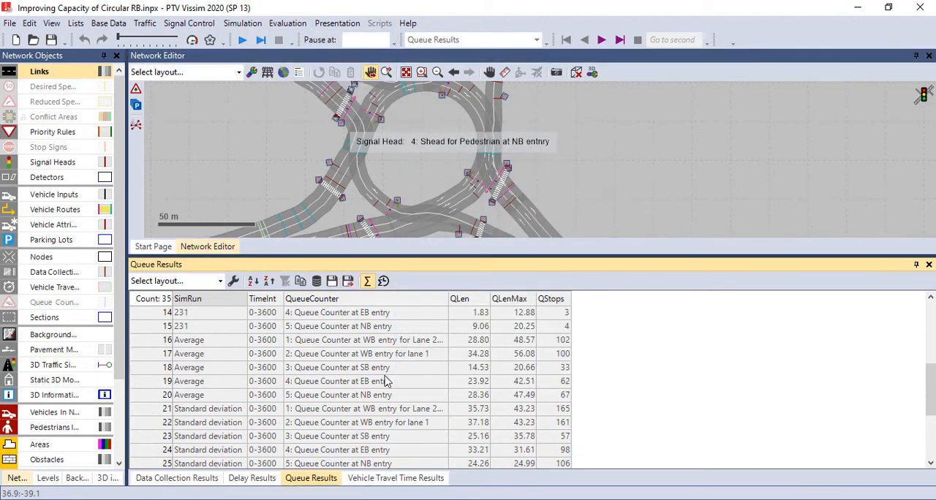
{"action": "mouse_move", "coordinate": [369, 388]}
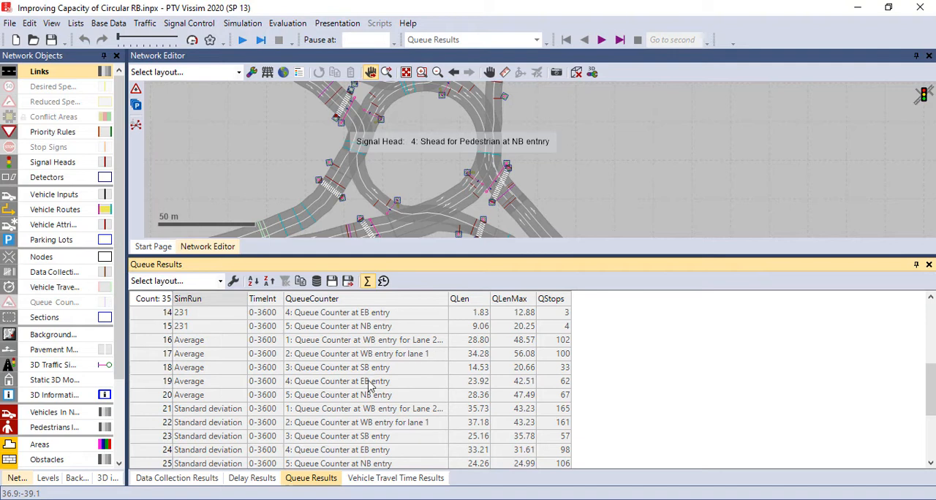
{"action": "mouse_move", "coordinate": [371, 380]}
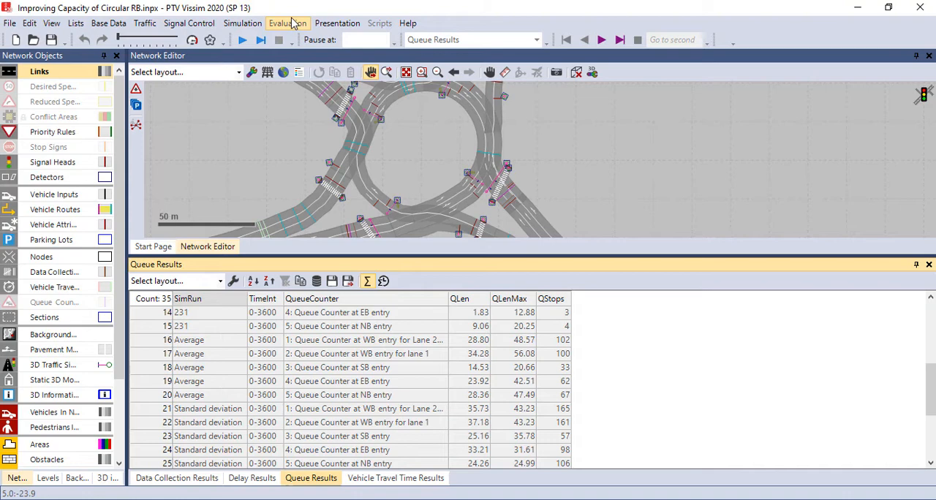
{"action": "left_click", "coordinate": [287, 23]}
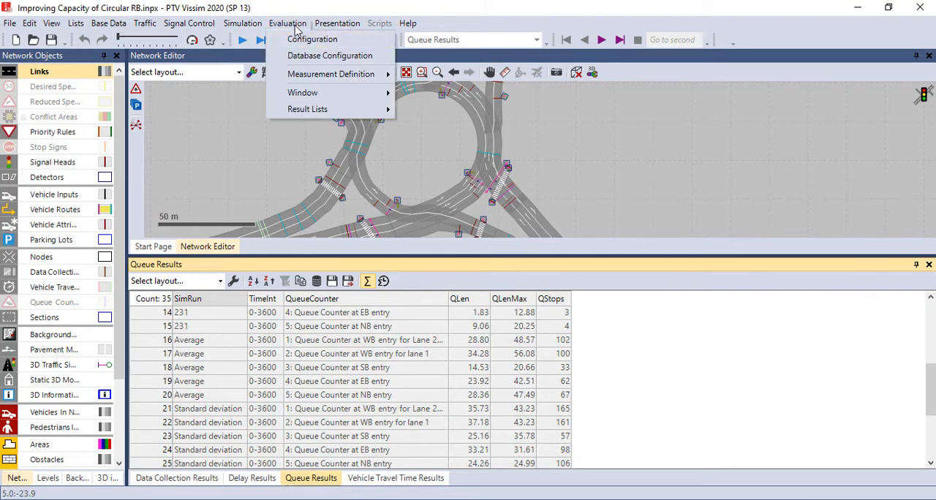
{"action": "left_click", "coordinate": [313, 38]}
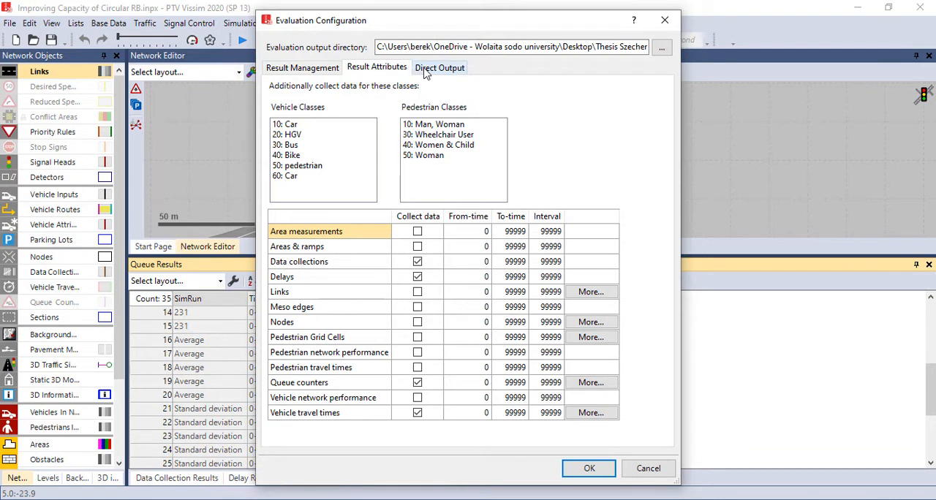
{"action": "left_click", "coordinate": [439, 68]}
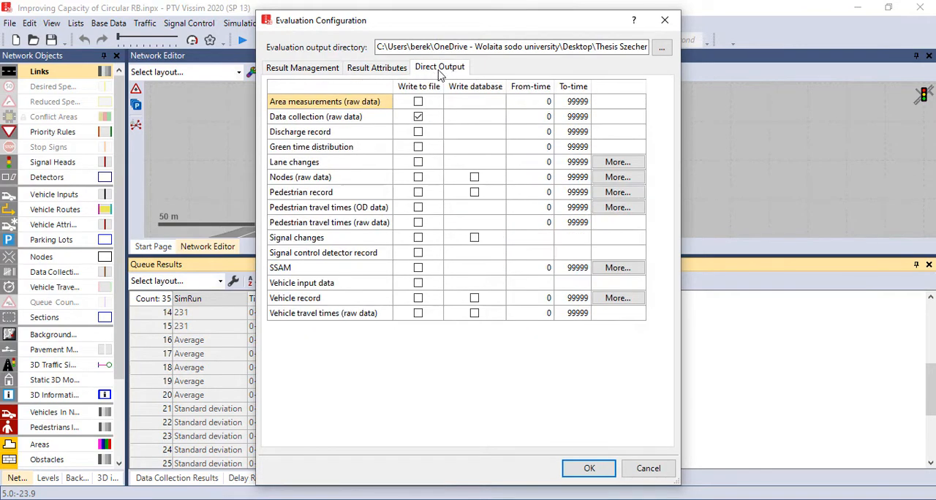
{"action": "mouse_move", "coordinate": [394, 110]}
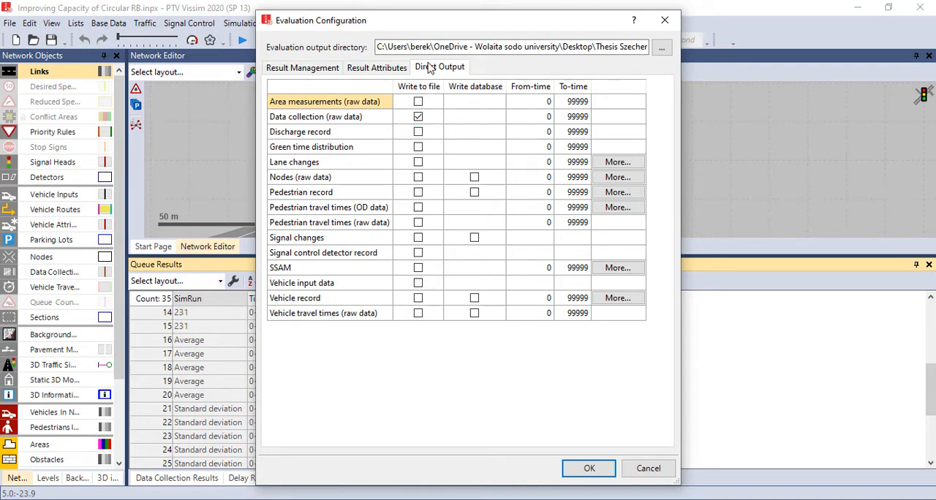
{"action": "left_click", "coordinate": [588, 468]}
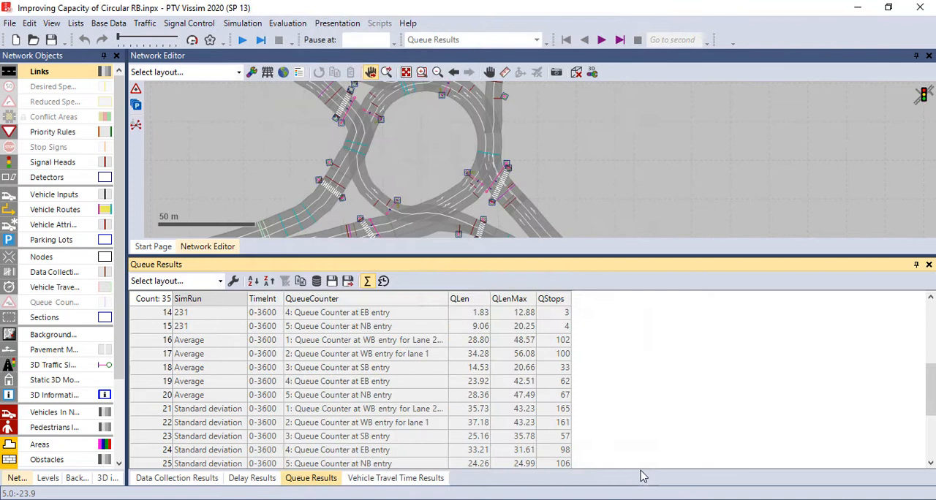
{"action": "mouse_move", "coordinate": [272, 141]}
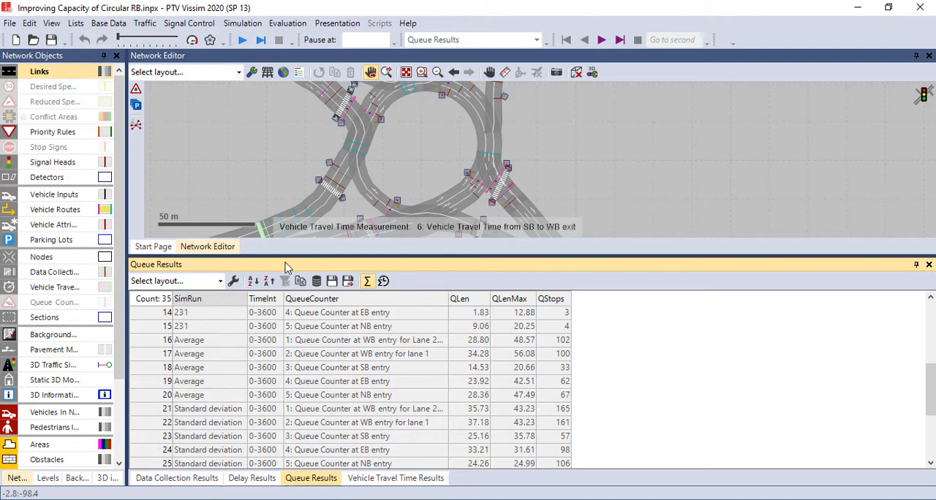
{"action": "mouse_move", "coordinate": [222, 365]}
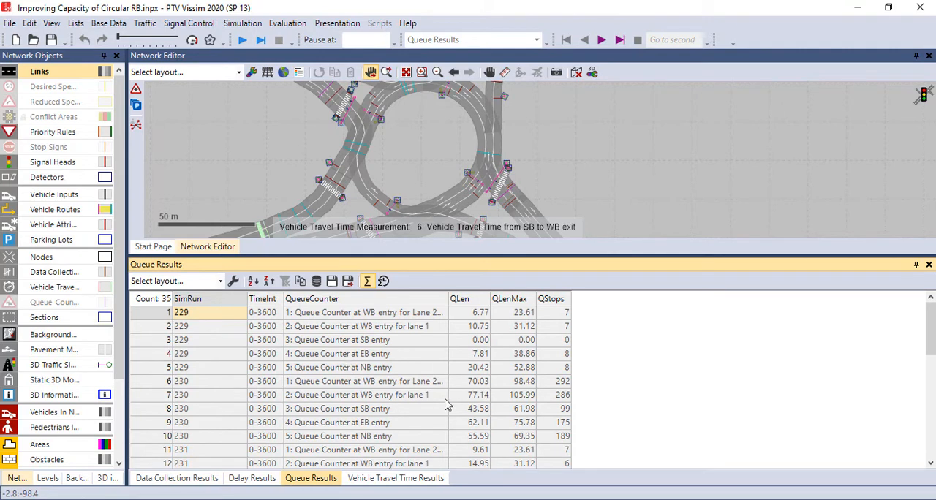
{"action": "mouse_move", "coordinate": [427, 392]}
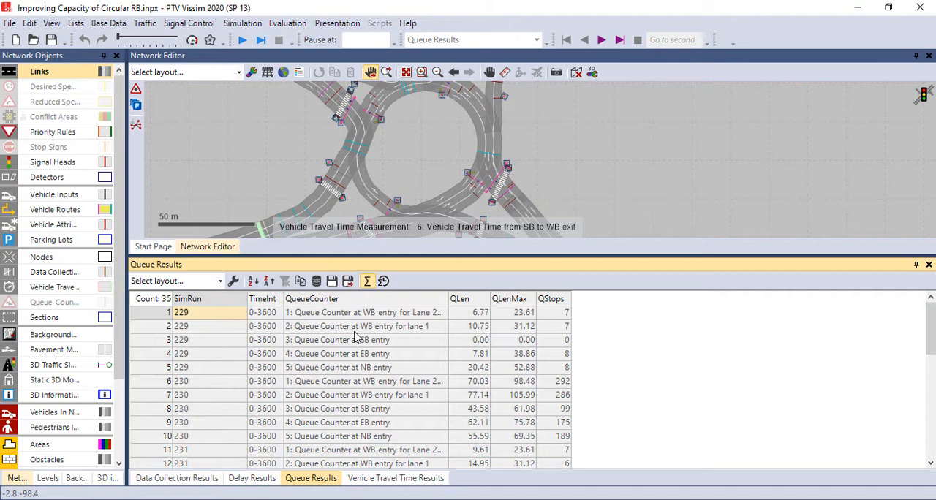
{"action": "mouse_move", "coordinate": [380, 337]}
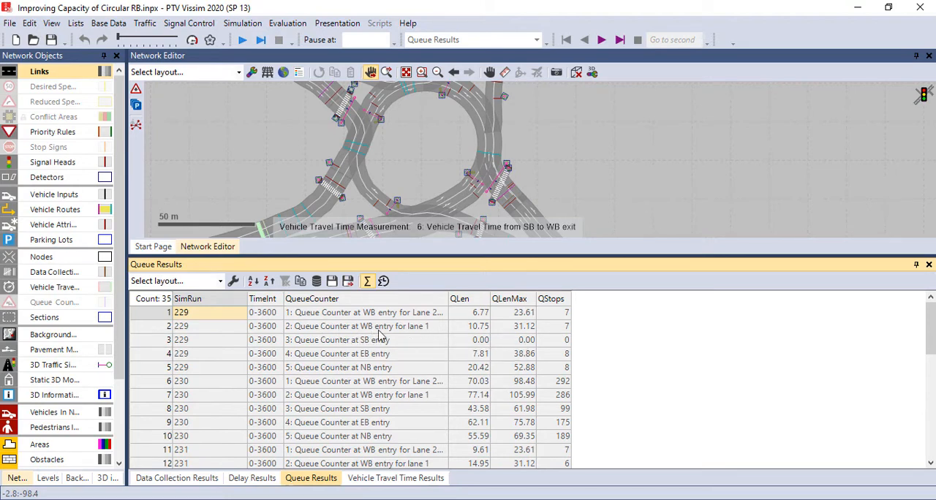
{"action": "mouse_move", "coordinate": [223, 348]}
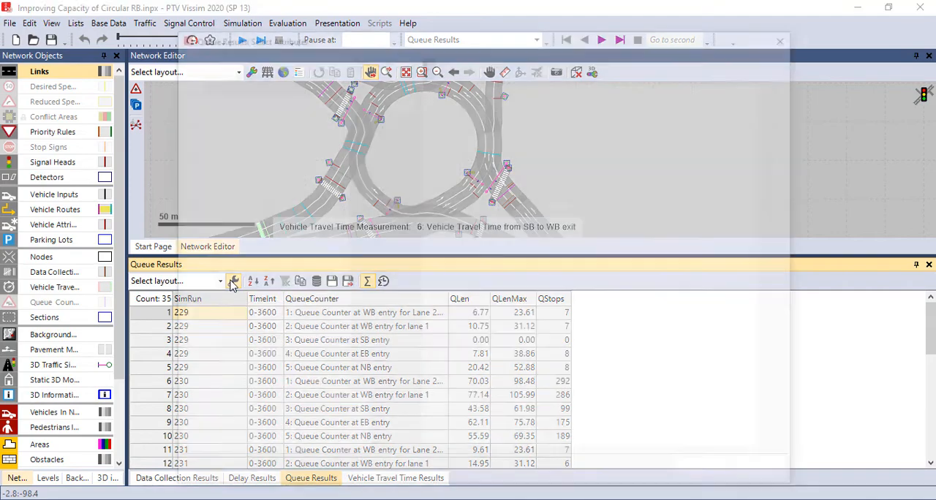
{"action": "left_click", "coordinate": [234, 281]}
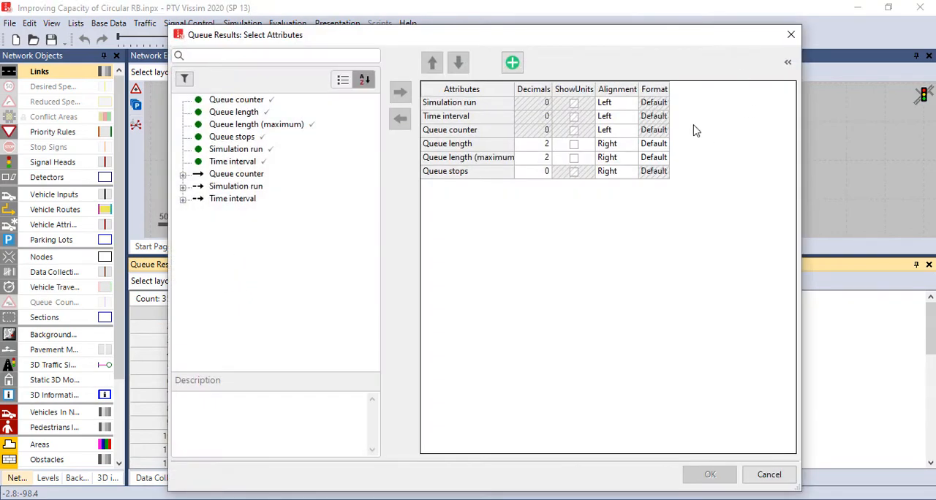
{"action": "left_click", "coordinate": [708, 474]}
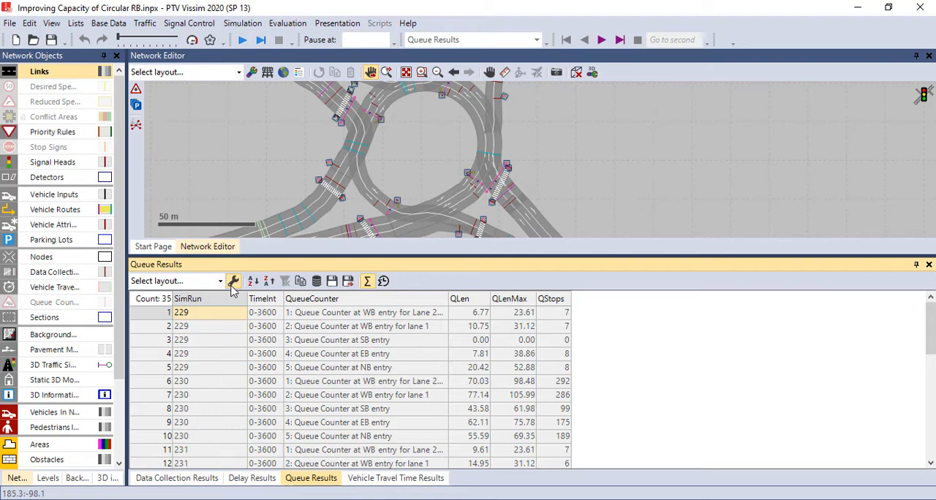
{"action": "left_click", "coordinate": [234, 281]}
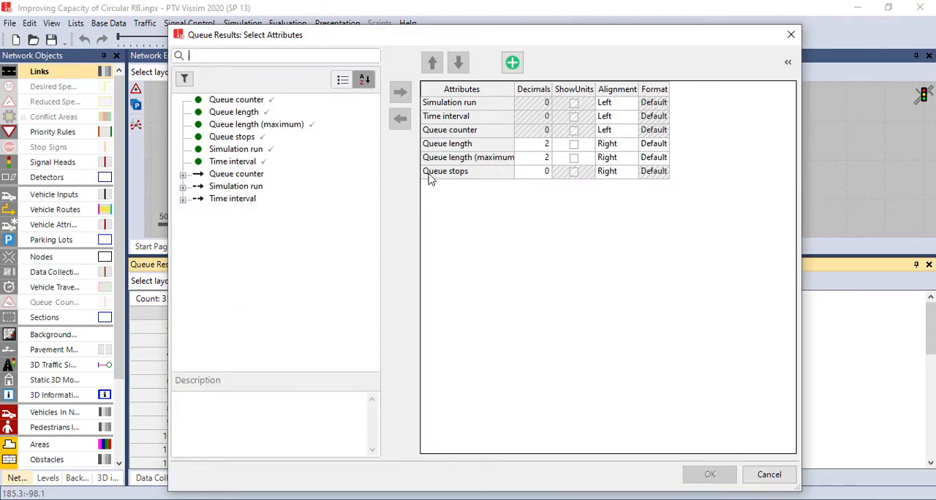
{"action": "mouse_move", "coordinate": [448, 208]}
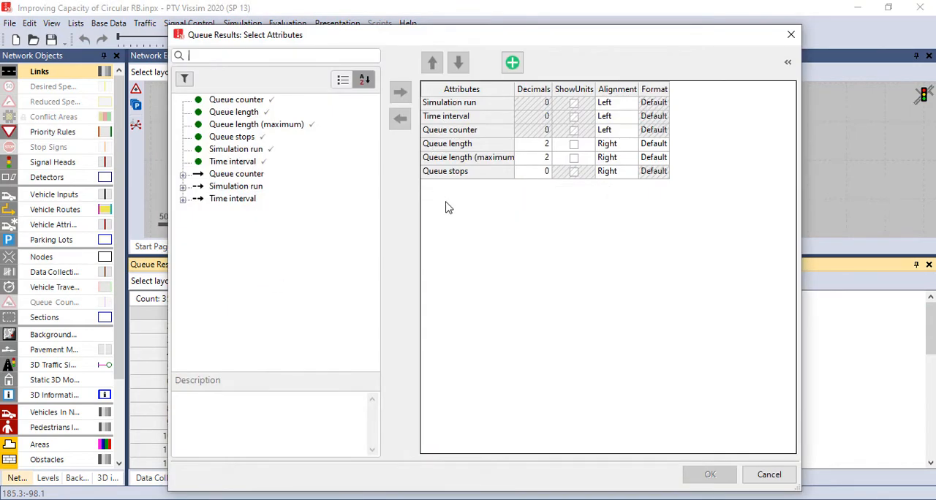
{"action": "mouse_move", "coordinate": [509, 307]}
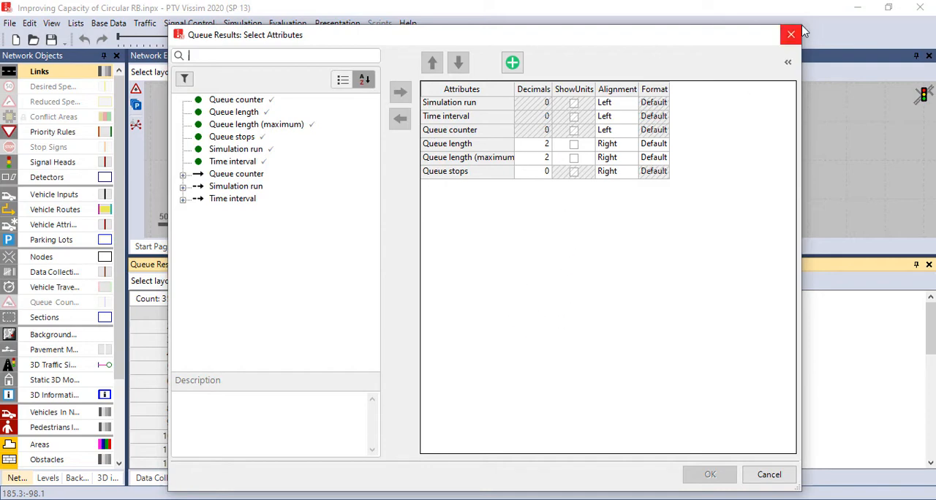
{"action": "left_click", "coordinate": [708, 474]}
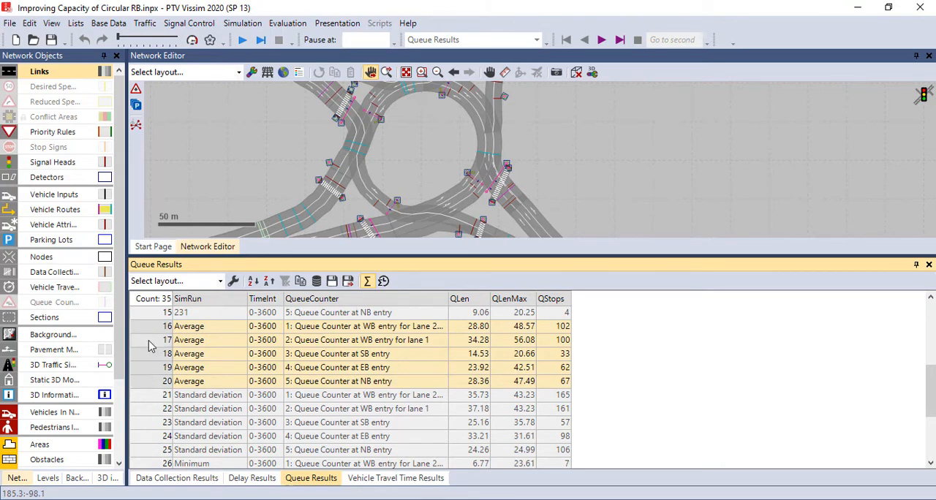
{"action": "mouse_move", "coordinate": [145, 377]}
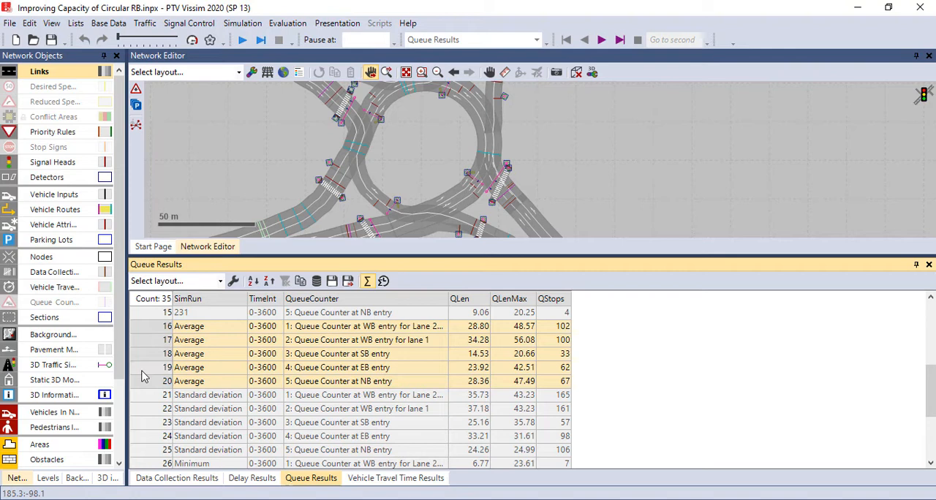
{"action": "mouse_move", "coordinate": [152, 336]}
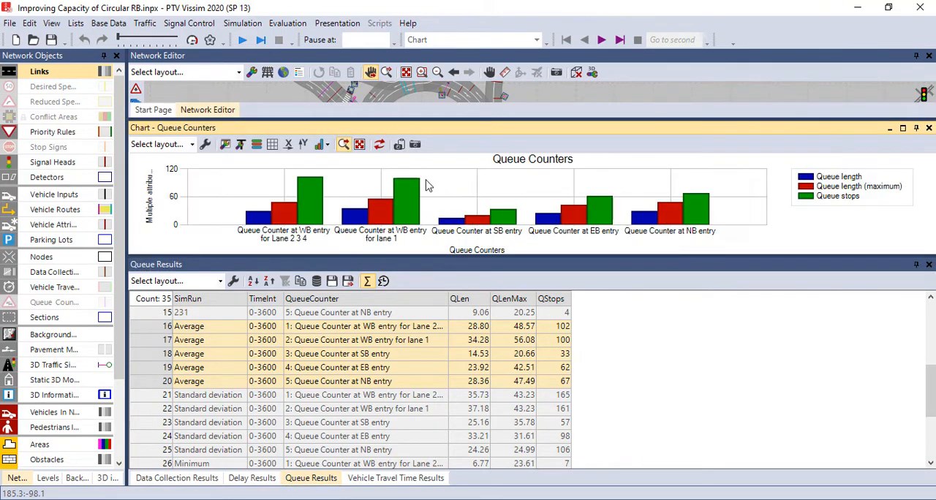
{"action": "mouse_move", "coordinate": [240, 178]}
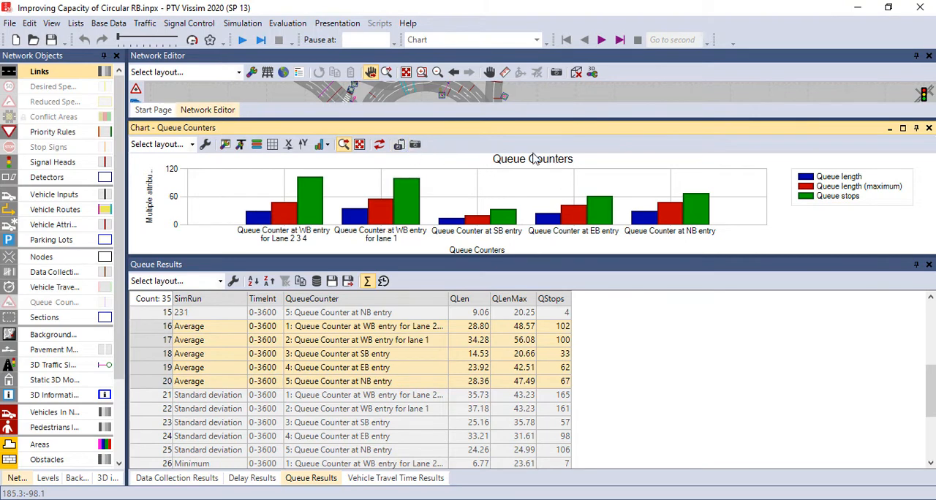
{"action": "mouse_move", "coordinate": [204, 145]}
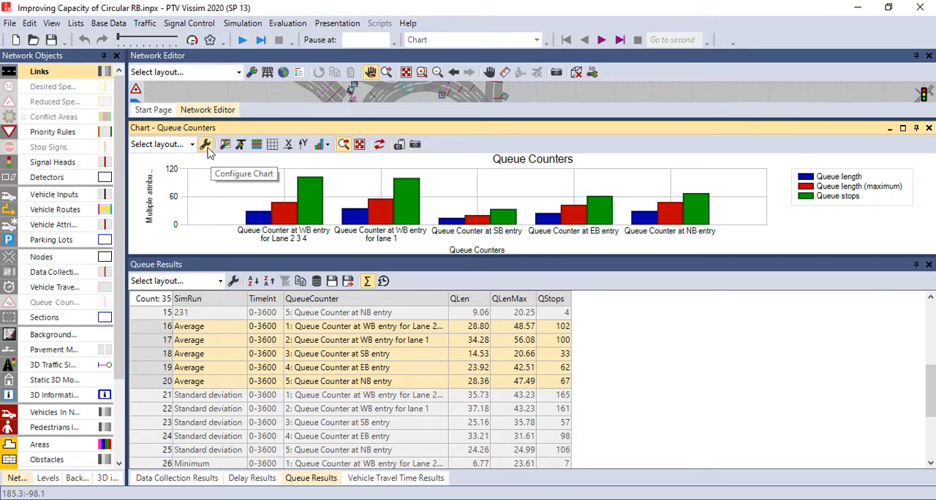
- Set the chart type to Line, keeping Queue Counter as the network object type
{"action": "left_click", "coordinate": [205, 145]}
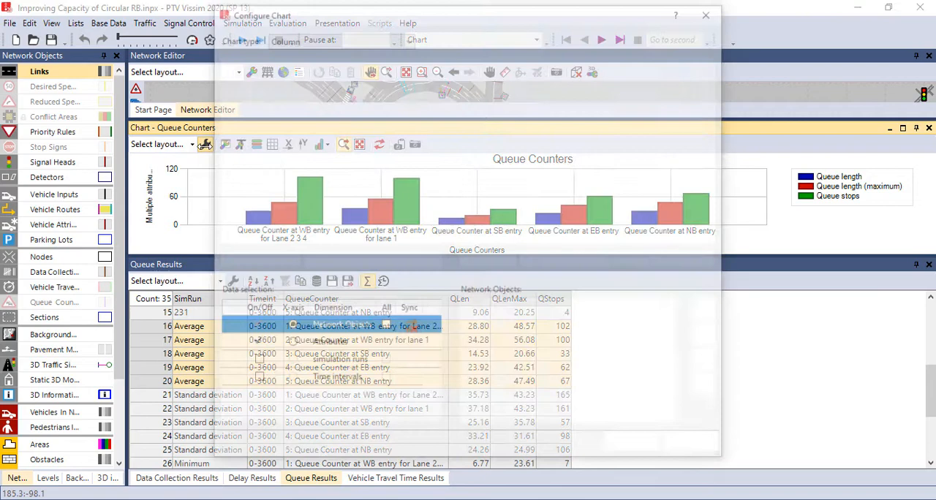
{"action": "left_click", "coordinate": [338, 38]}
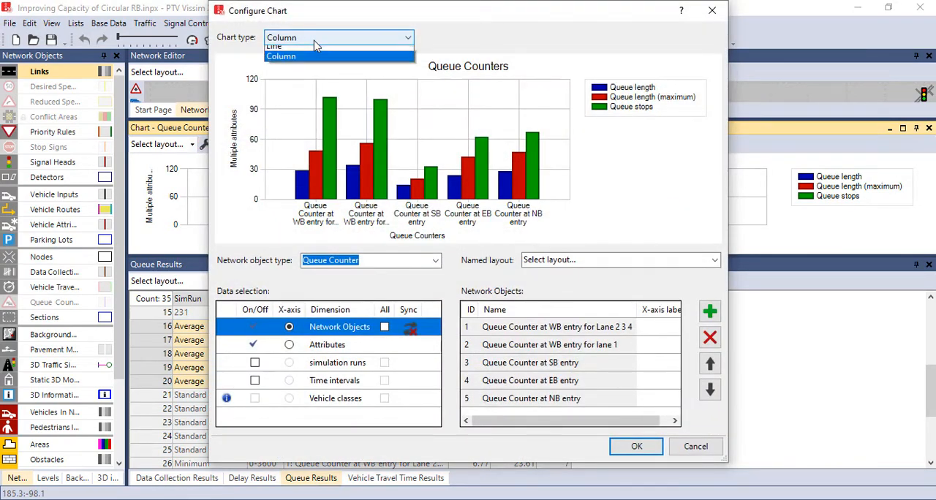
{"action": "left_click", "coordinate": [274, 47]}
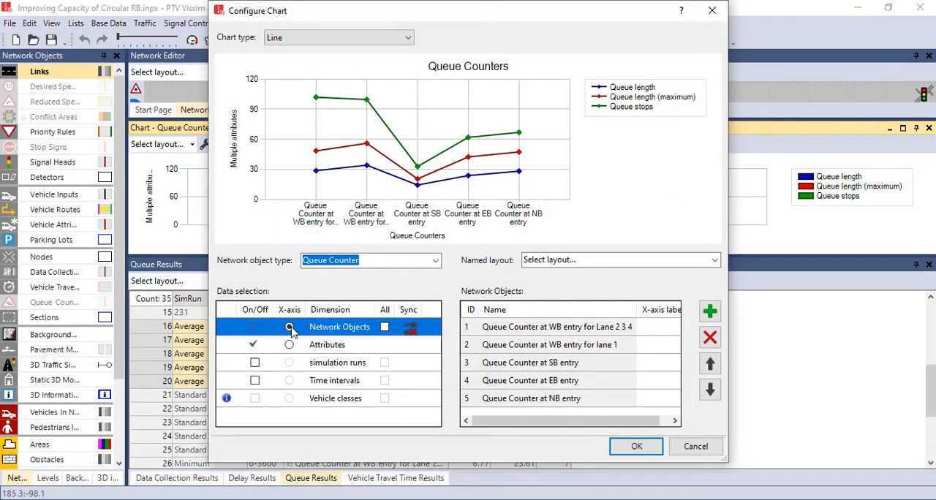
{"action": "left_click", "coordinate": [290, 327]}
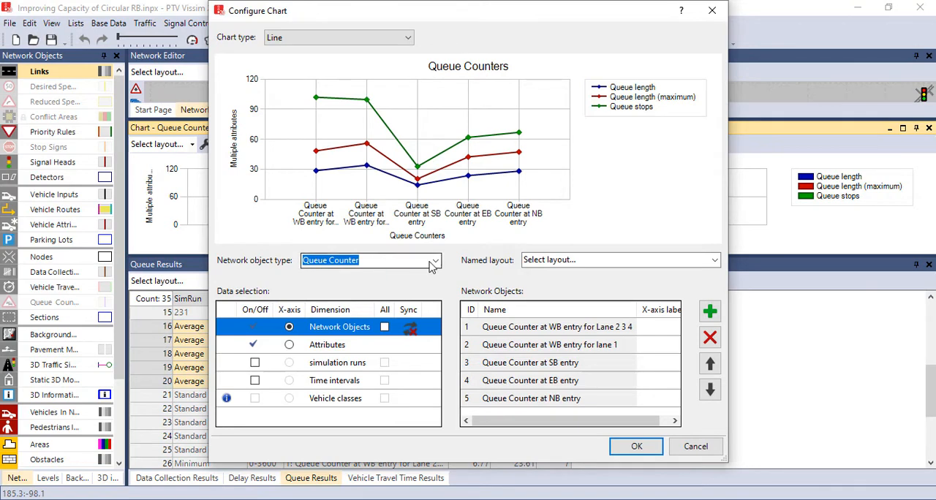
{"action": "left_click", "coordinate": [434, 260]}
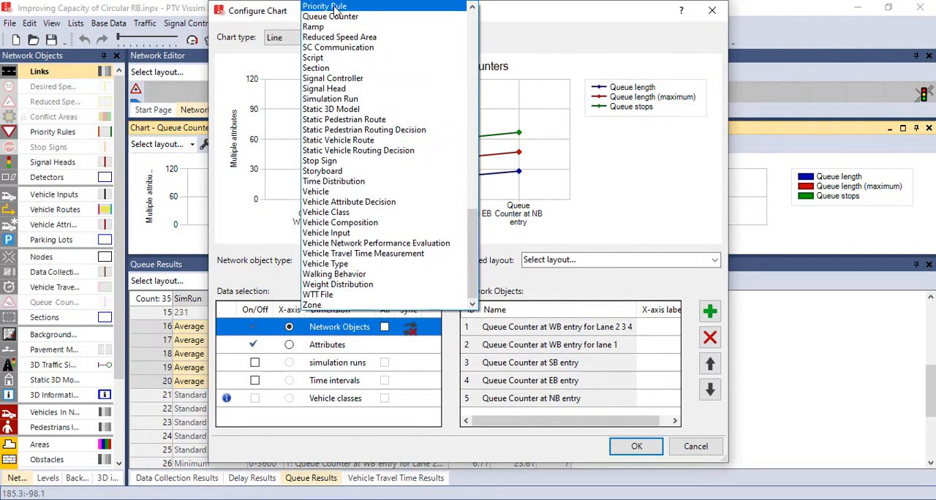
{"action": "left_click", "coordinate": [331, 16]}
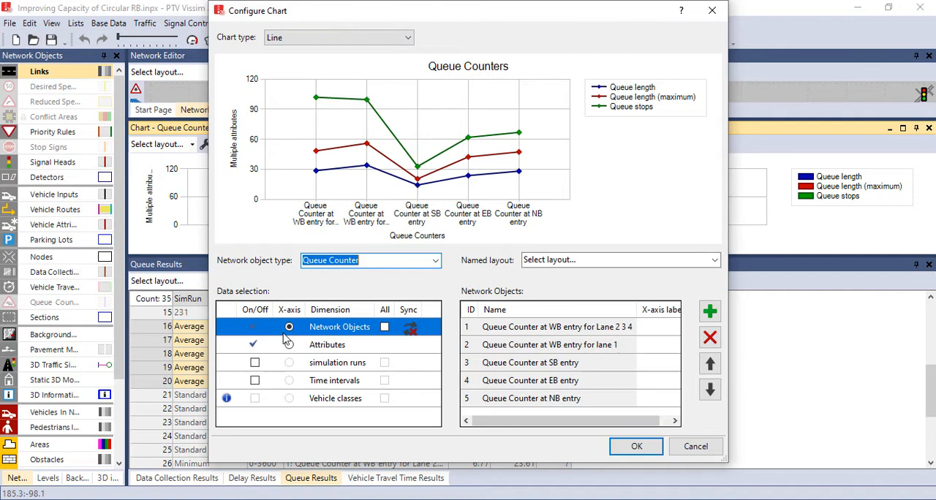
- Keep the queue counters on the horizontal axis and apply the chart configuration
{"action": "left_click", "coordinate": [289, 345]}
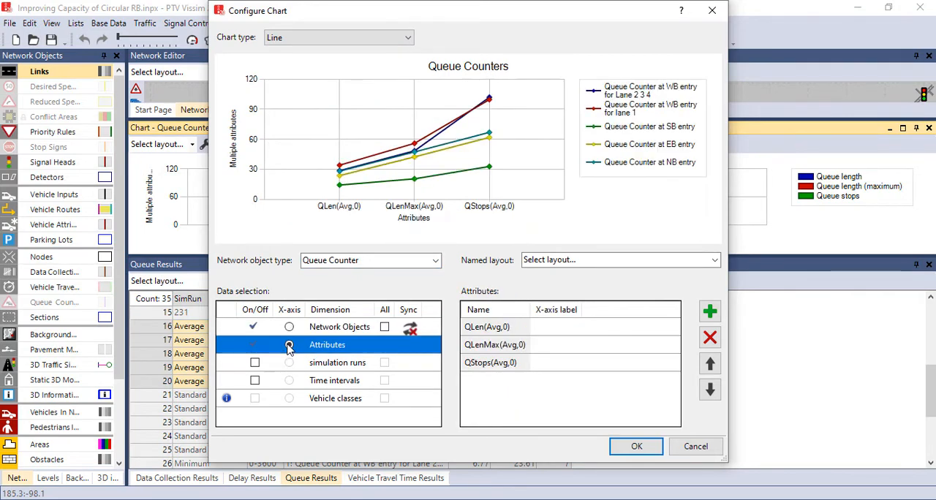
{"action": "left_click", "coordinate": [289, 327]}
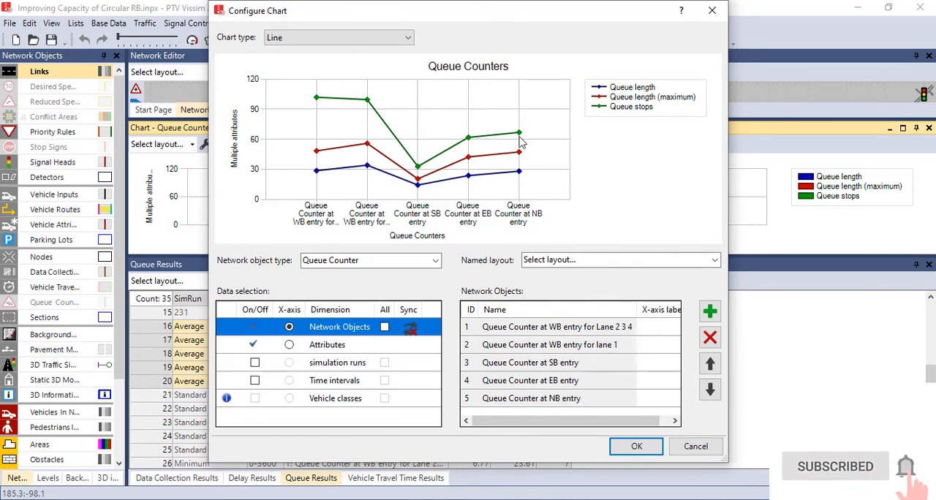
{"action": "left_click", "coordinate": [634, 446]}
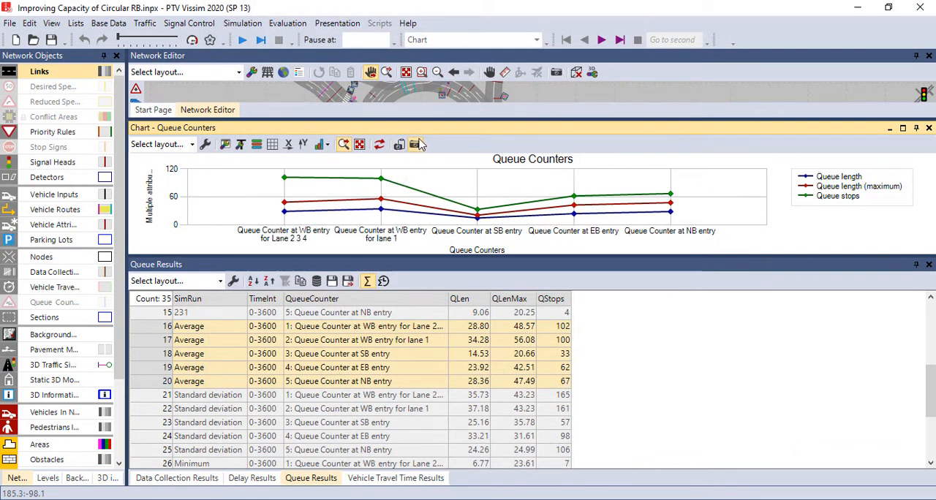
{"action": "mouse_move", "coordinate": [416, 144]}
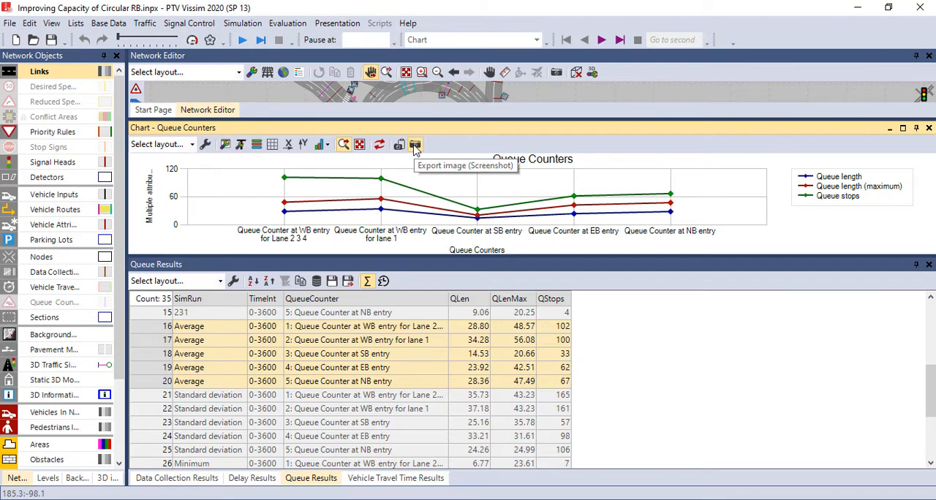
- Start exporting the Queue Counters line chart as an image file
{"action": "left_click", "coordinate": [415, 145]}
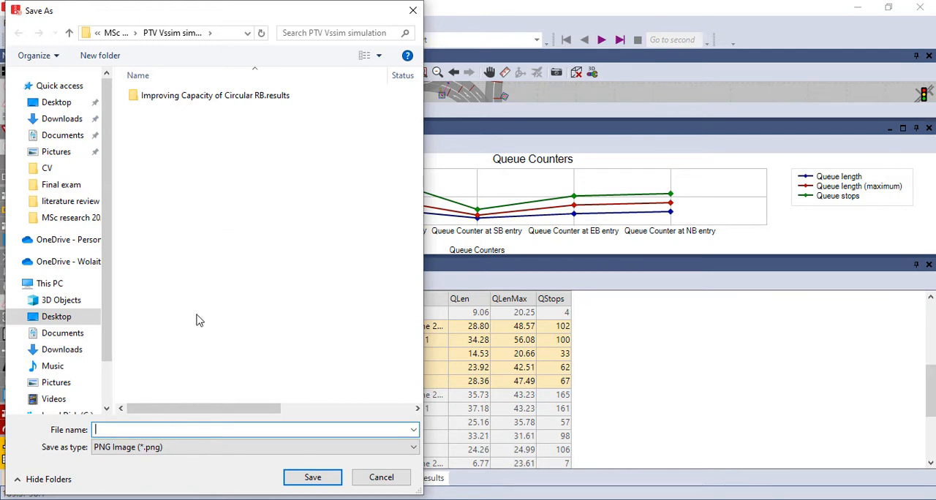
- Save the chart as a PNG image named 1
{"action": "type", "text": "1"}
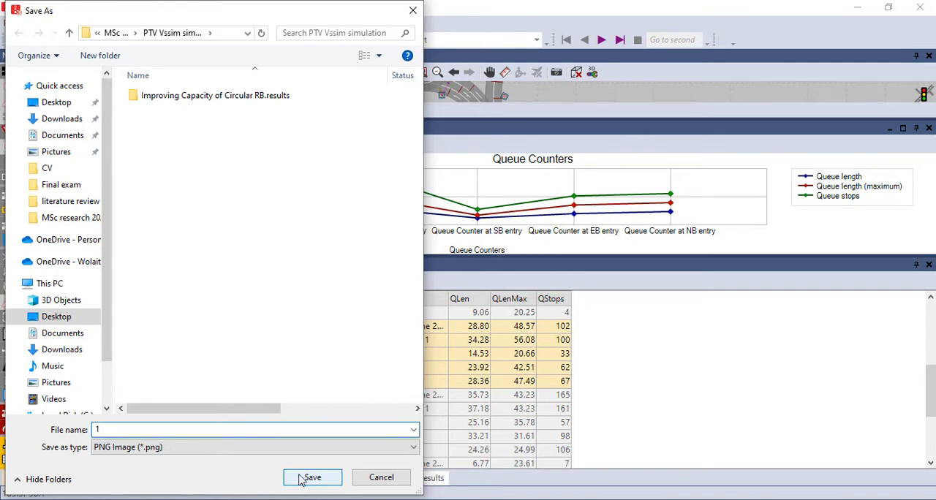
{"action": "left_click", "coordinate": [313, 476]}
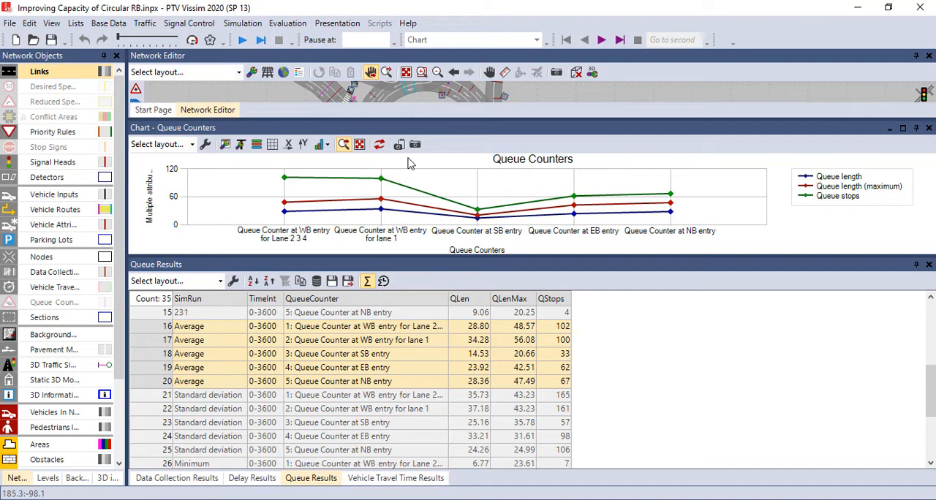
{"action": "mouse_move", "coordinate": [459, 185]}
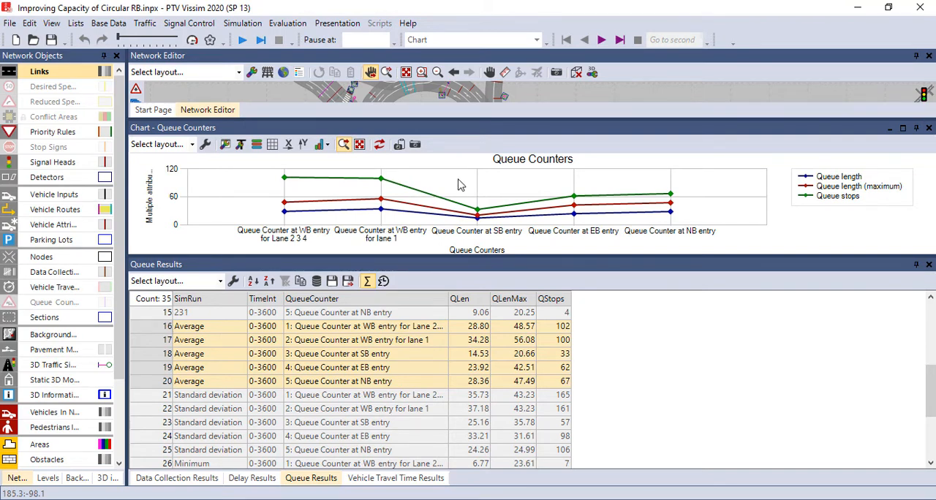
{"action": "mouse_move", "coordinate": [289, 144]}
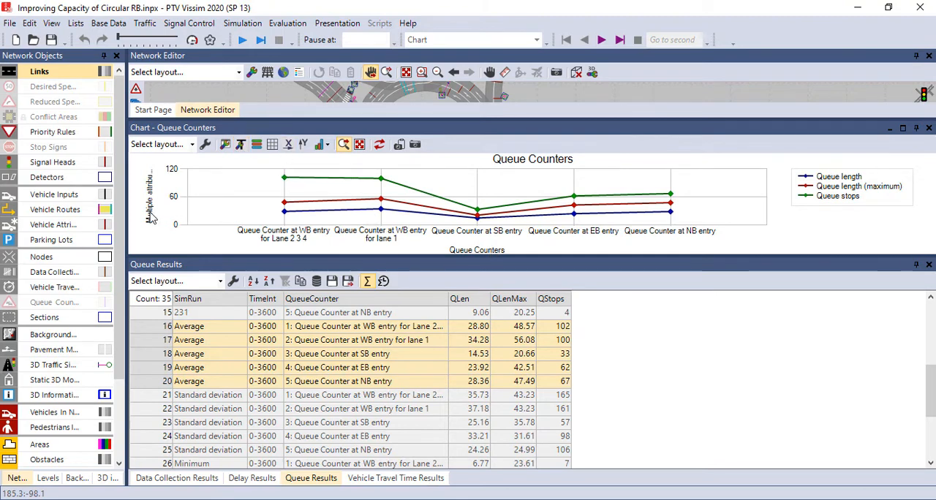
{"action": "mouse_move", "coordinate": [320, 144]}
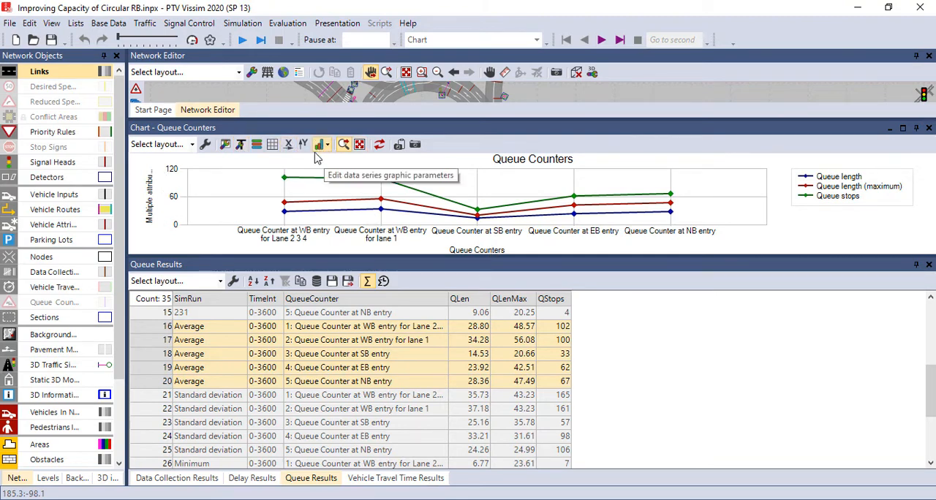
- Undock the Chart - Queue Counters window so it floats over the list
{"action": "left_click", "coordinate": [322, 145]}
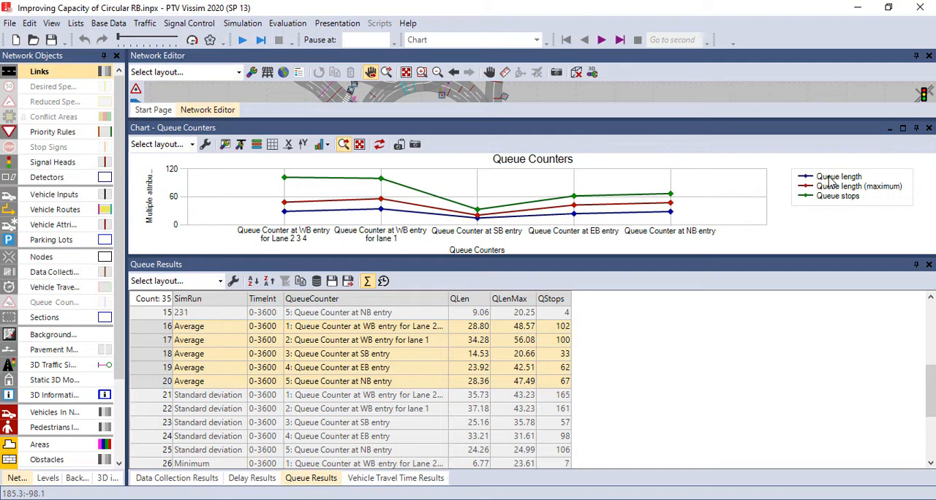
{"action": "mouse_move", "coordinate": [870, 196]}
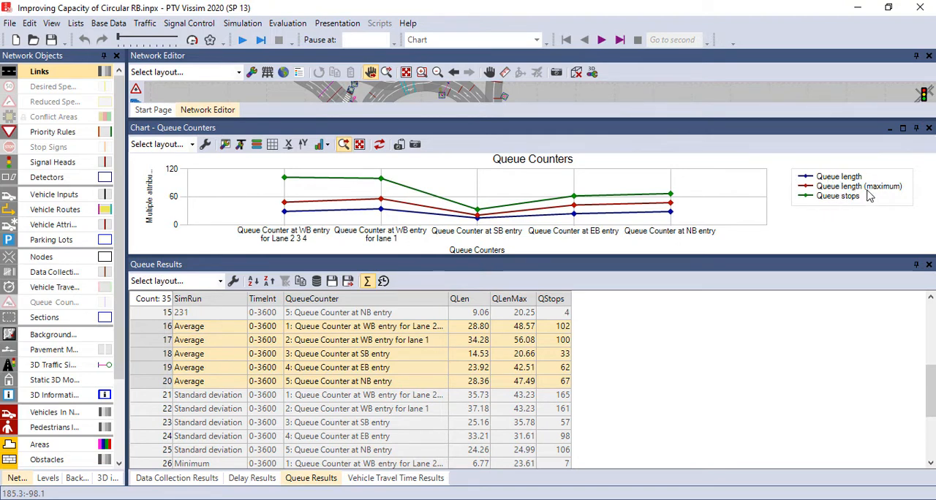
{"action": "mouse_move", "coordinate": [217, 182]}
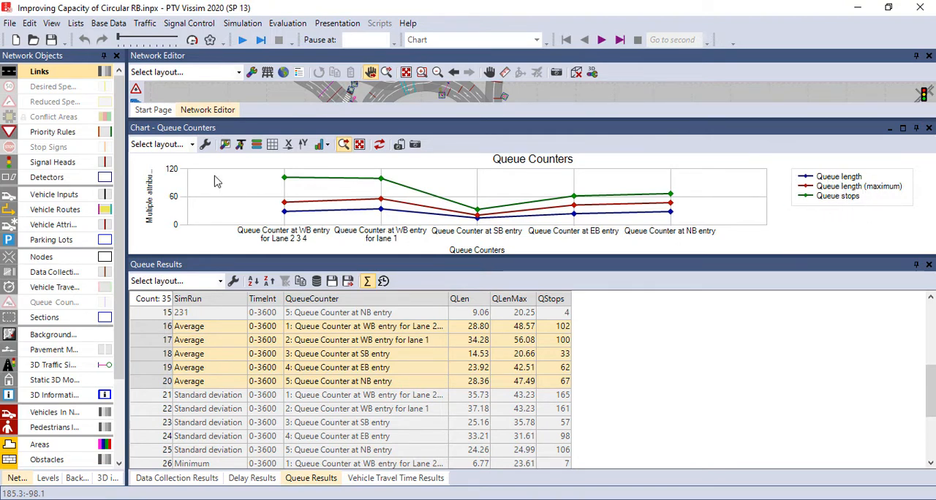
{"action": "mouse_move", "coordinate": [256, 144]}
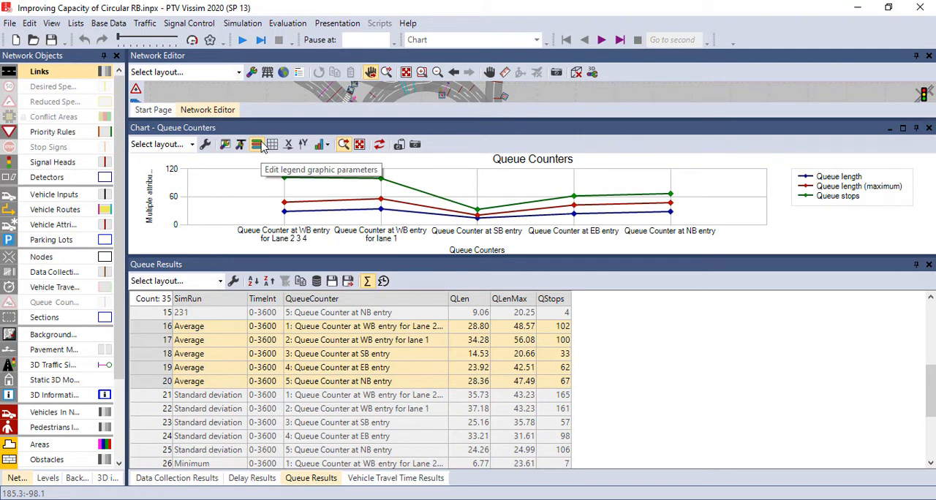
{"action": "mouse_move", "coordinate": [436, 210]}
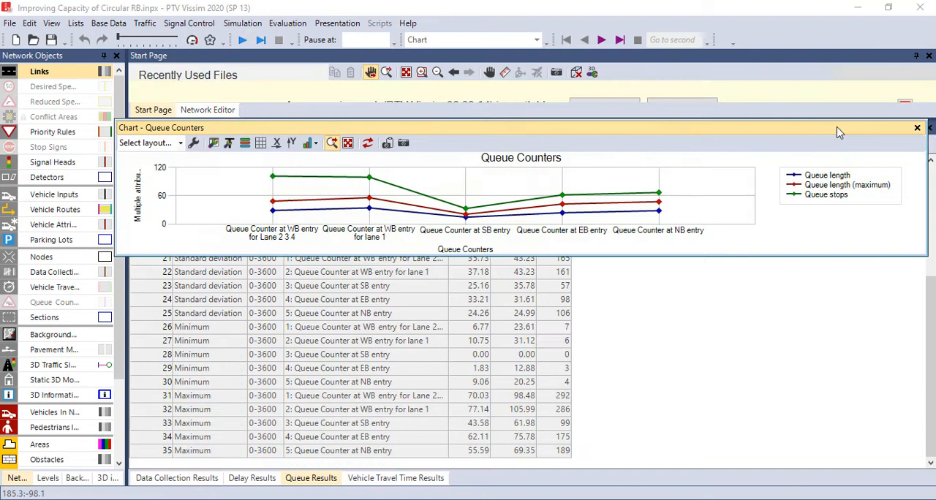
- Close the floating chart and save the Queue Results table as the default-named .att attribute file
{"action": "left_click", "coordinate": [917, 128]}
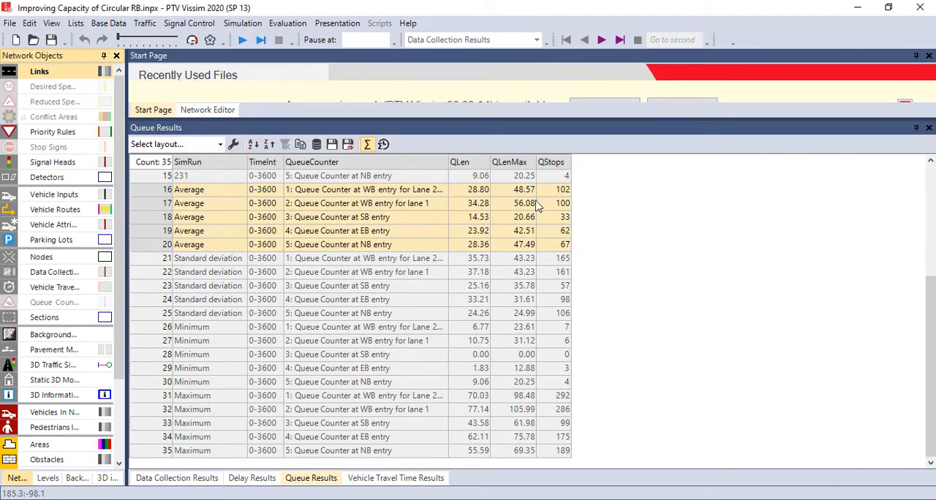
{"action": "mouse_move", "coordinate": [290, 232]}
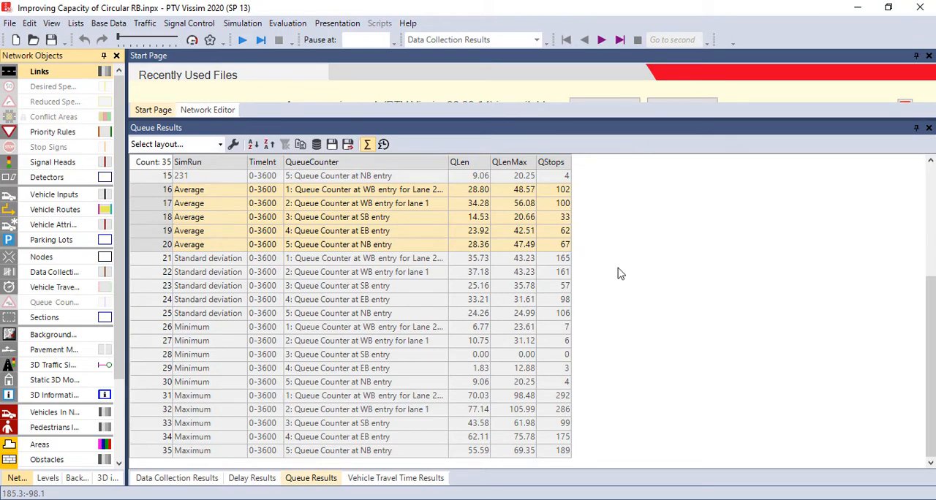
{"action": "mouse_move", "coordinate": [332, 145]}
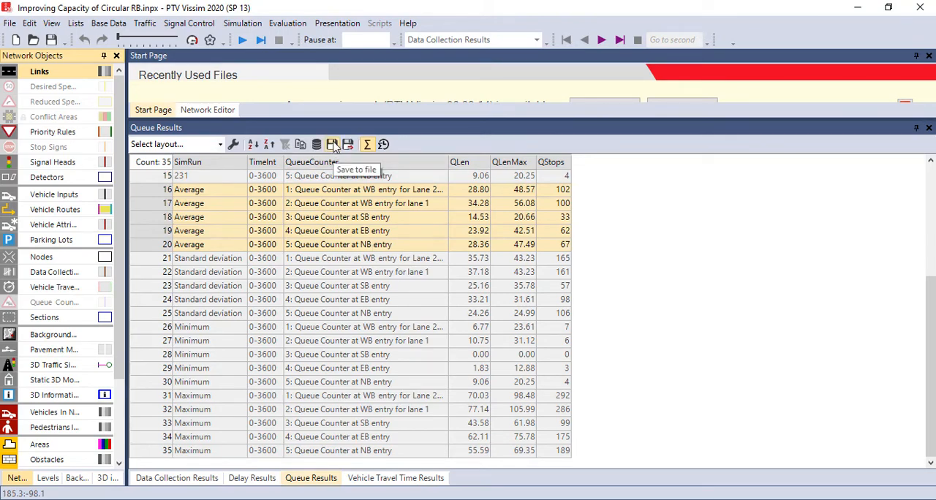
{"action": "left_click", "coordinate": [332, 145]}
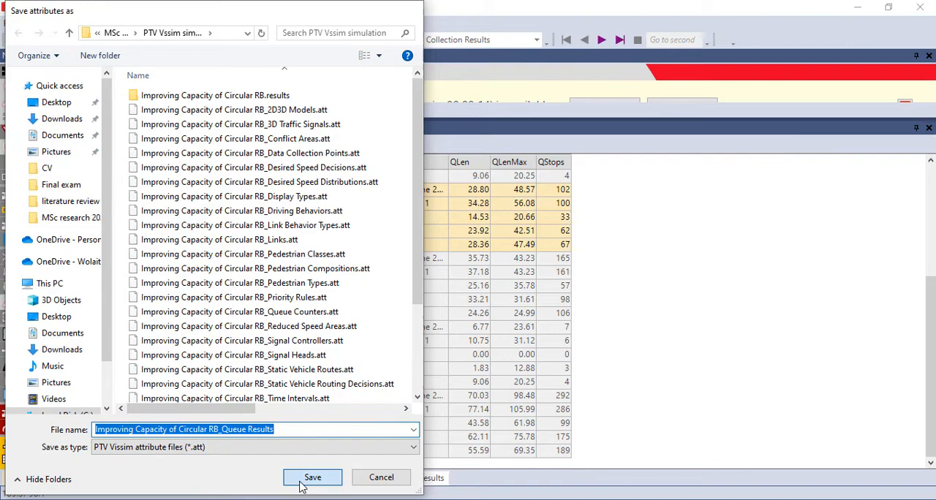
{"action": "left_click", "coordinate": [313, 476]}
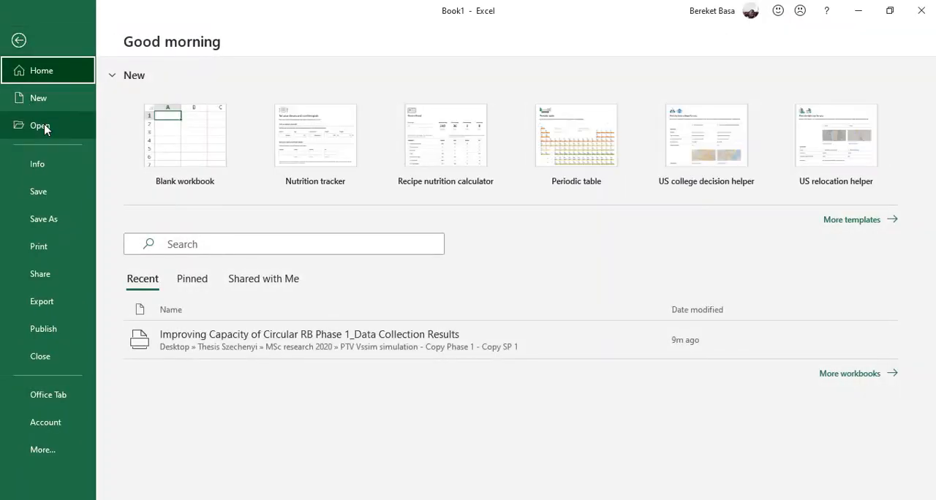
- Browse from Excel's Open page into the PTV Vissim simulation folder
{"action": "left_click", "coordinate": [41, 126]}
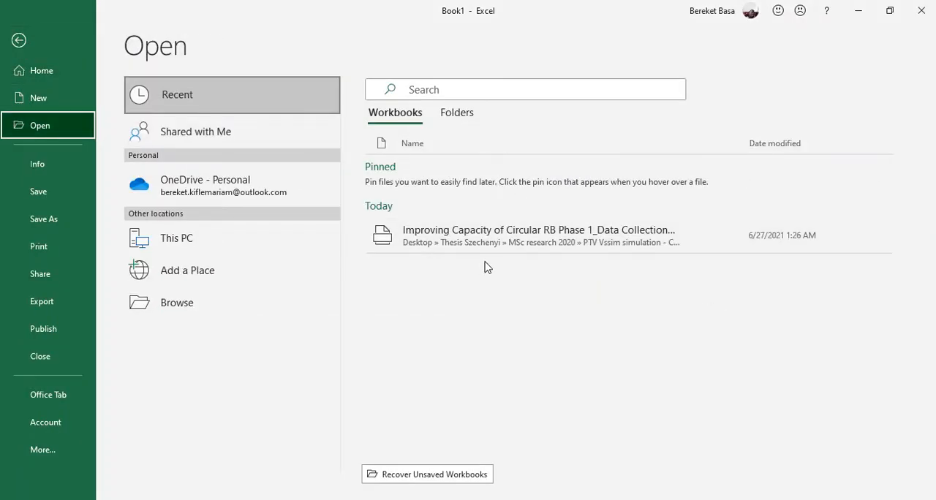
{"action": "left_click", "coordinate": [175, 301]}
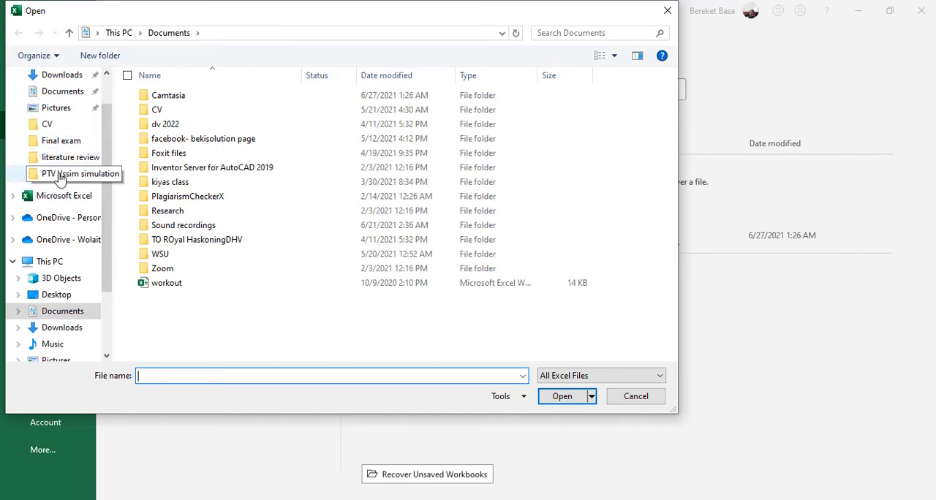
{"action": "double_click", "coordinate": [71, 174]}
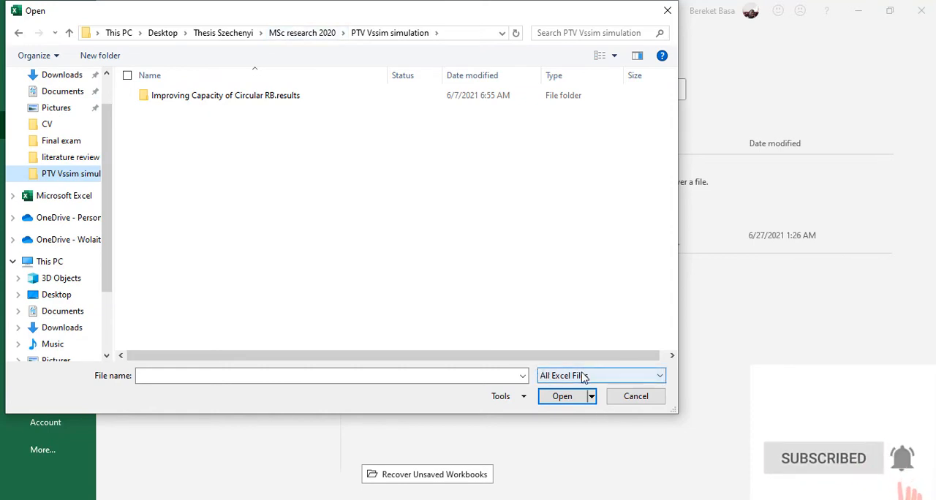
- Show all file types and select the Queue Results .att file
{"action": "left_click", "coordinate": [599, 374]}
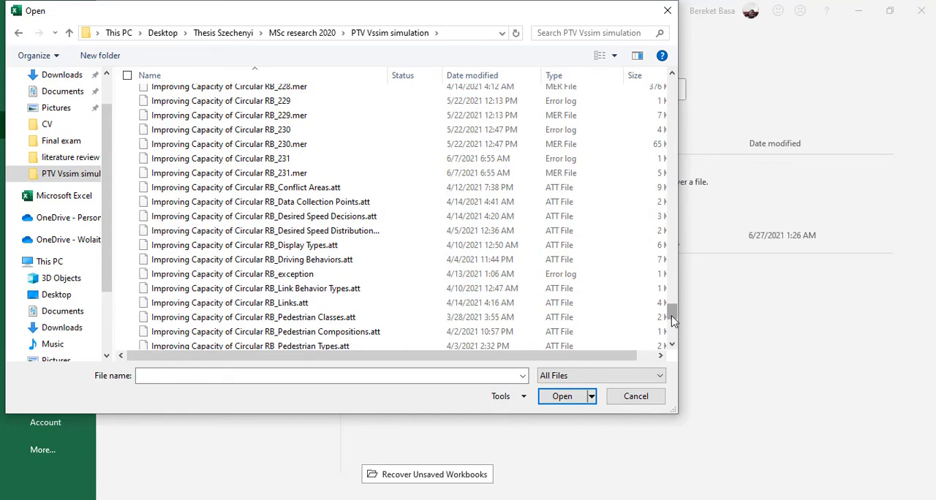
{"action": "scroll", "scroll_direction": "down", "scroll_amount": 3}
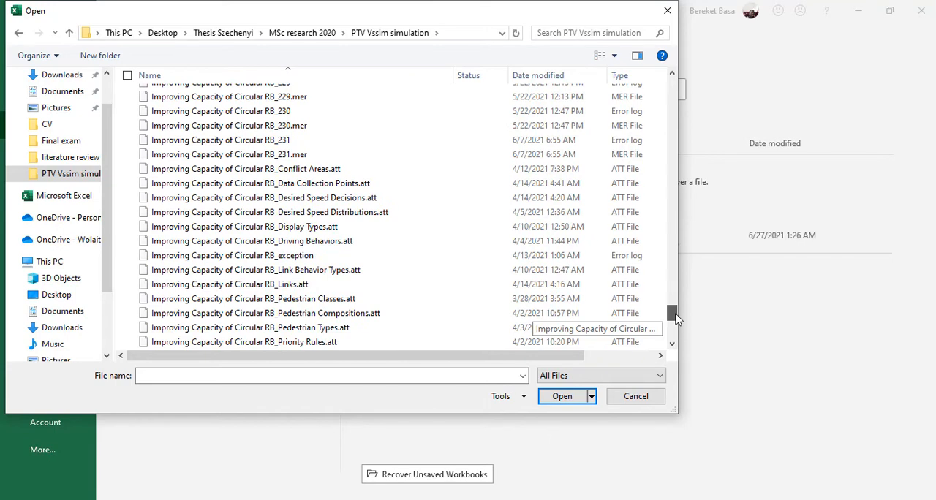
{"action": "mouse_move", "coordinate": [241, 182]}
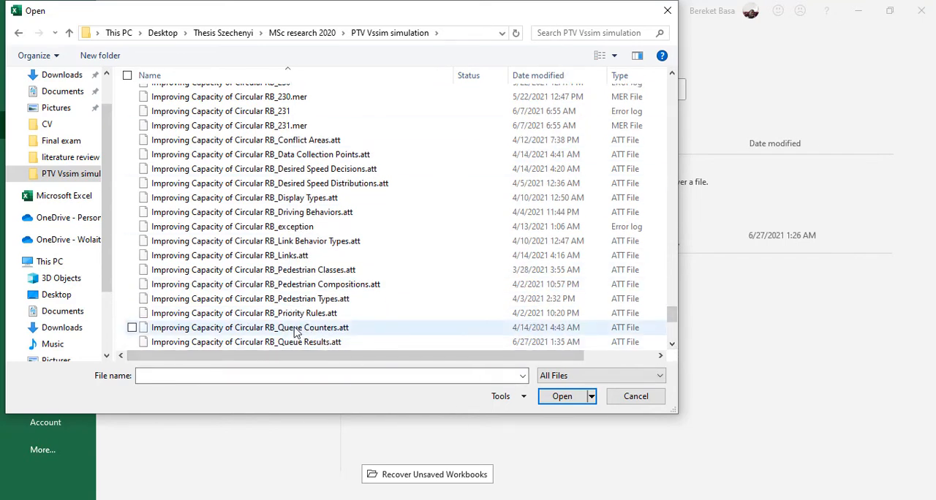
{"action": "left_click", "coordinate": [246, 343]}
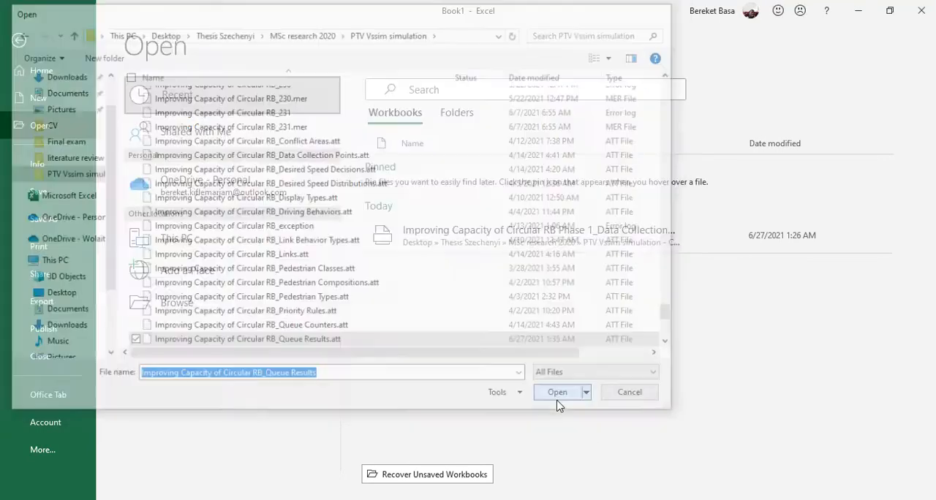
- Import the .att file as delimited text split at semicolons instead of tabs
{"action": "left_click", "coordinate": [557, 392]}
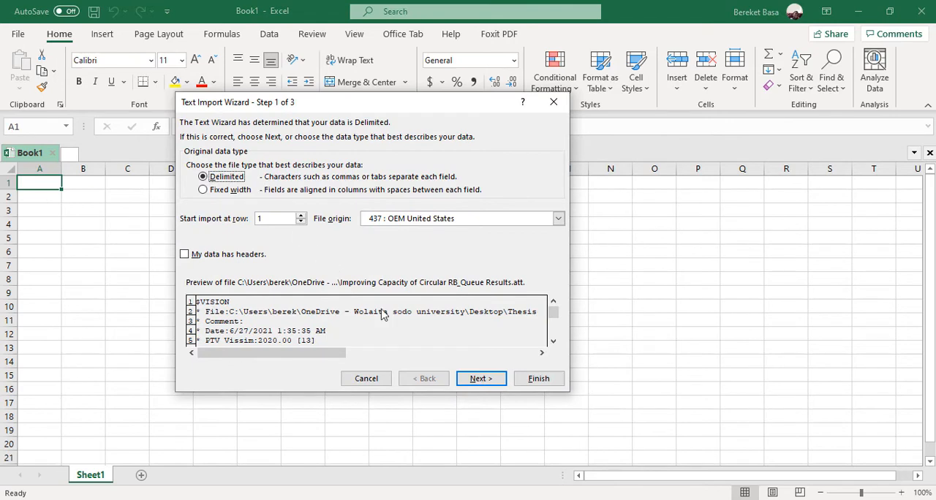
{"action": "left_click", "coordinate": [479, 377]}
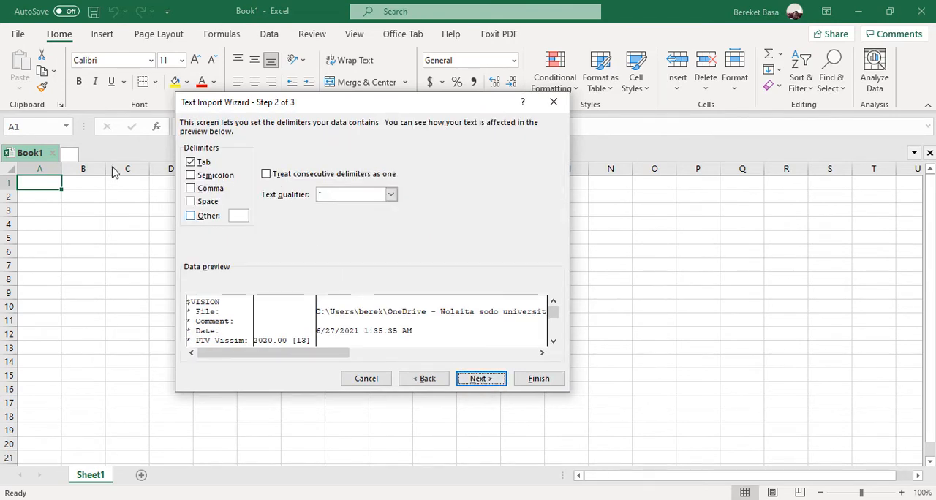
{"action": "left_click", "coordinate": [190, 176]}
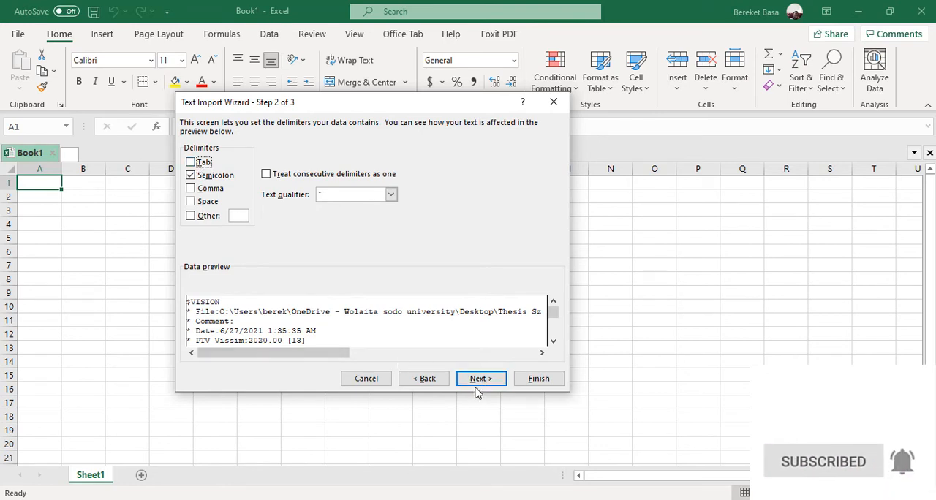
{"action": "left_click", "coordinate": [480, 377]}
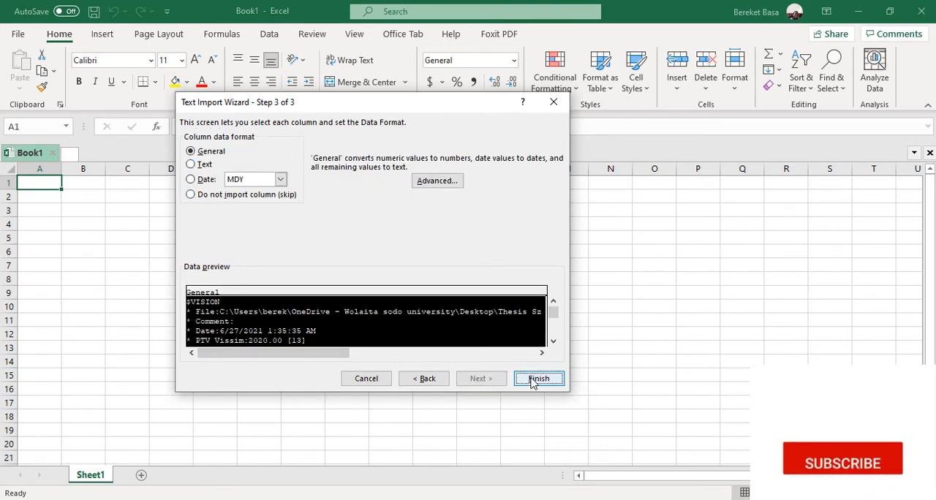
{"action": "left_click", "coordinate": [538, 378]}
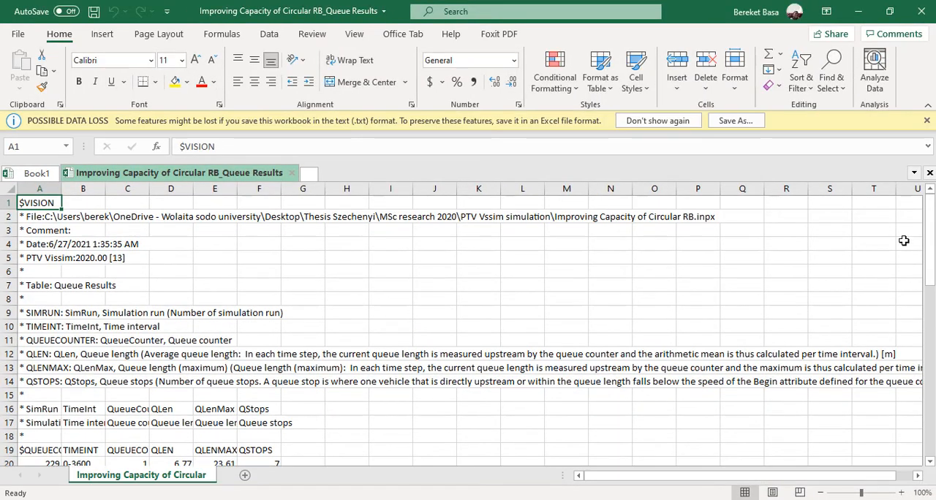
{"action": "scroll", "scroll_direction": "down", "scroll_amount": 3}
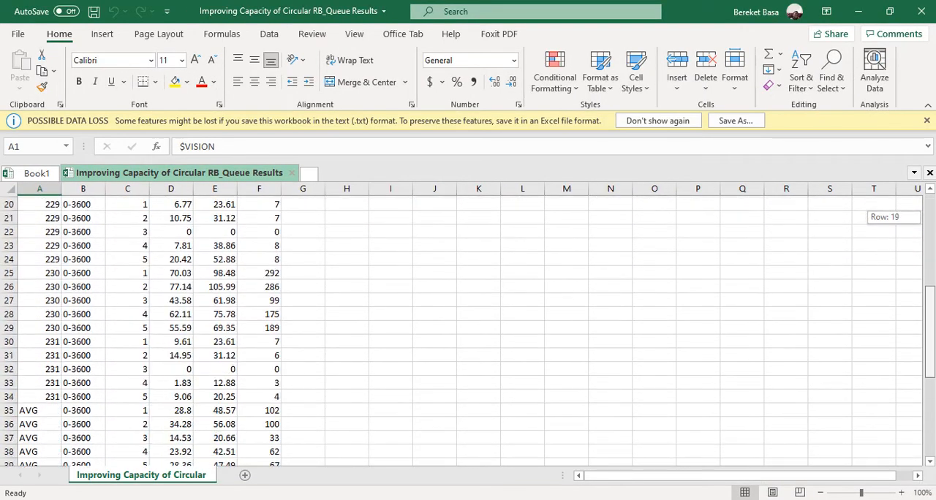
{"action": "scroll", "scroll_direction": "down", "scroll_amount": 3}
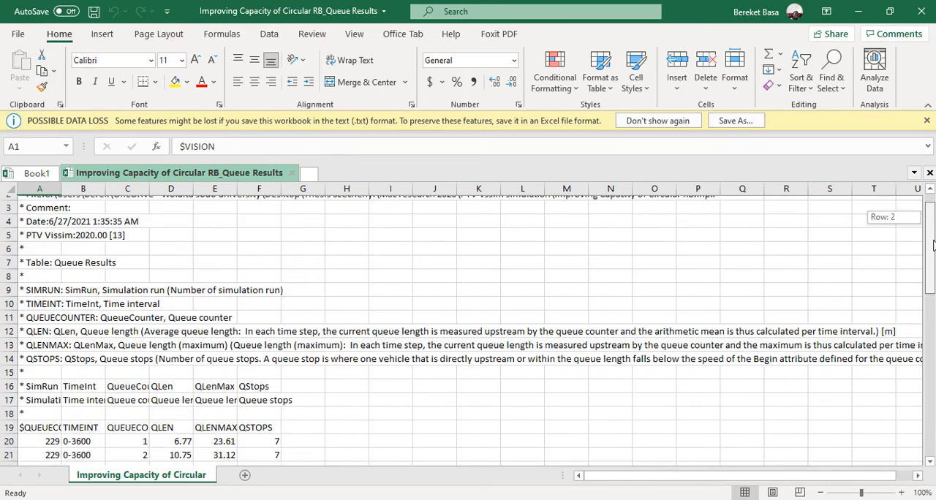
{"action": "scroll", "scroll_direction": "down", "scroll_amount": 3}
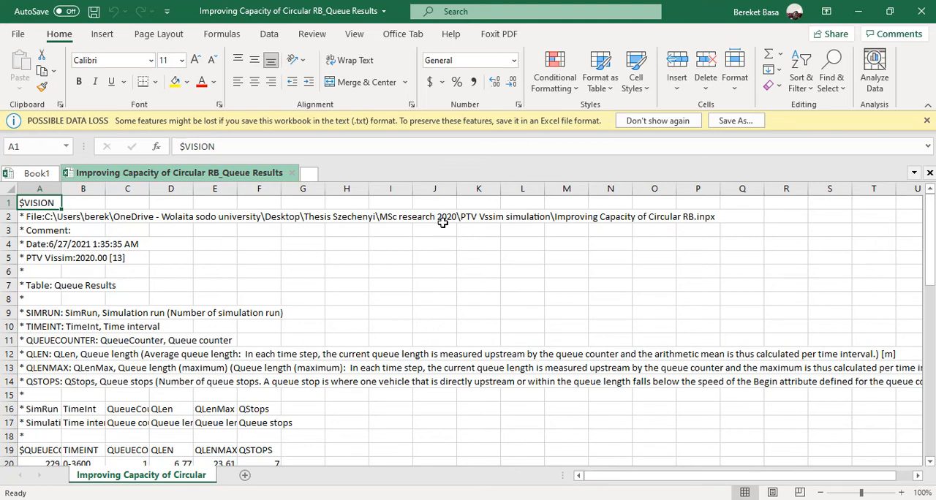
{"action": "mouse_move", "coordinate": [620, 300]}
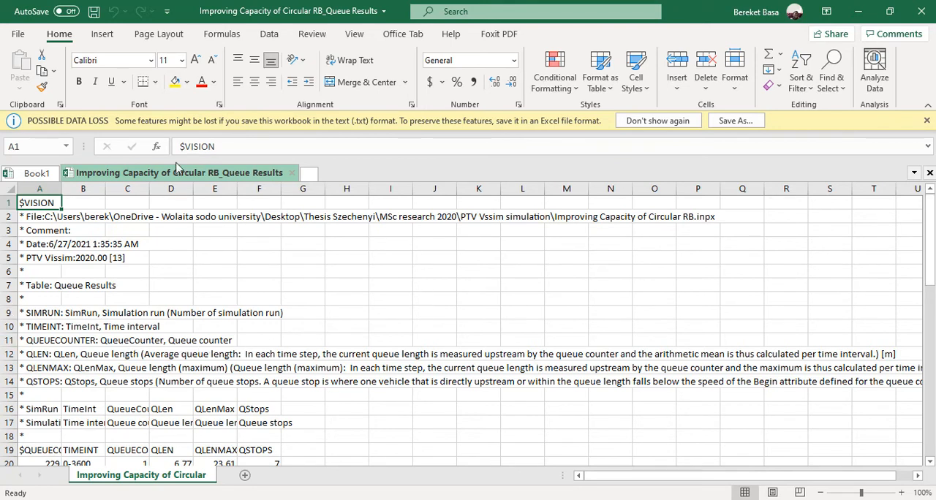
{"action": "mouse_move", "coordinate": [592, 228]}
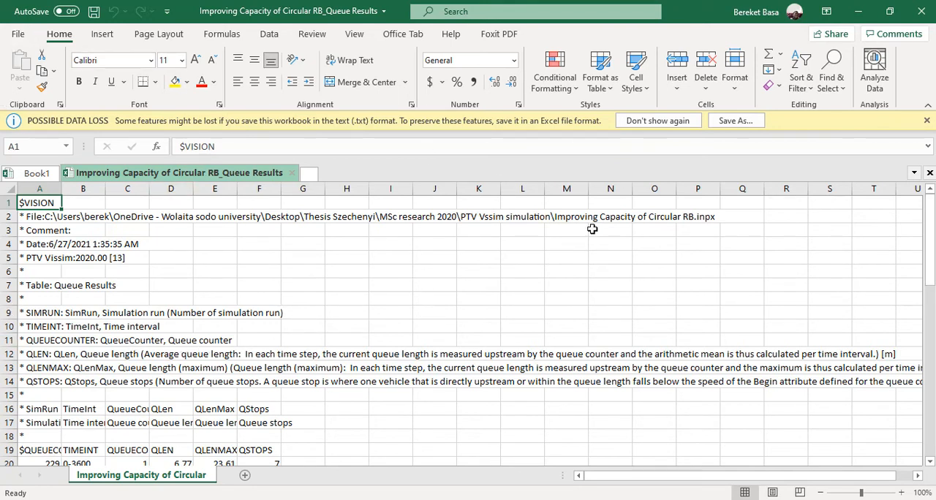
{"action": "left_click", "coordinate": [18, 34]}
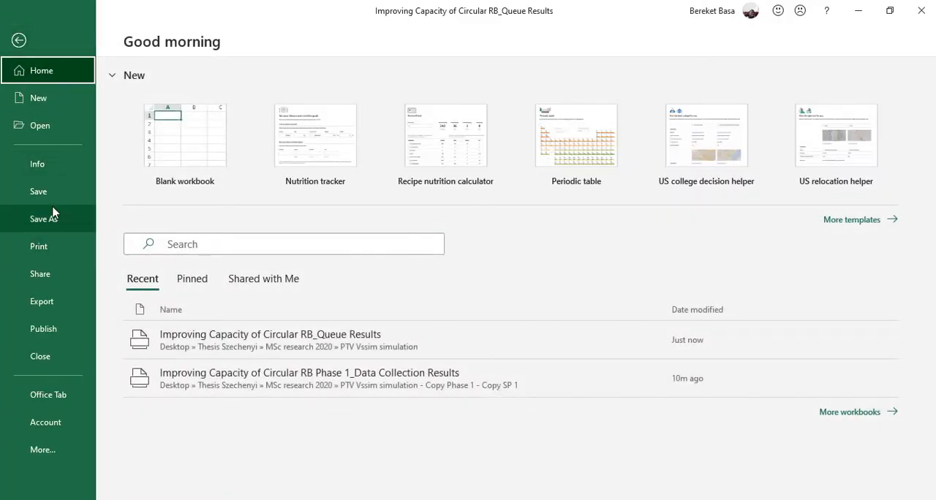
- Save the imported queue results as an Excel Workbook (.xlsx)
{"action": "left_click", "coordinate": [44, 219]}
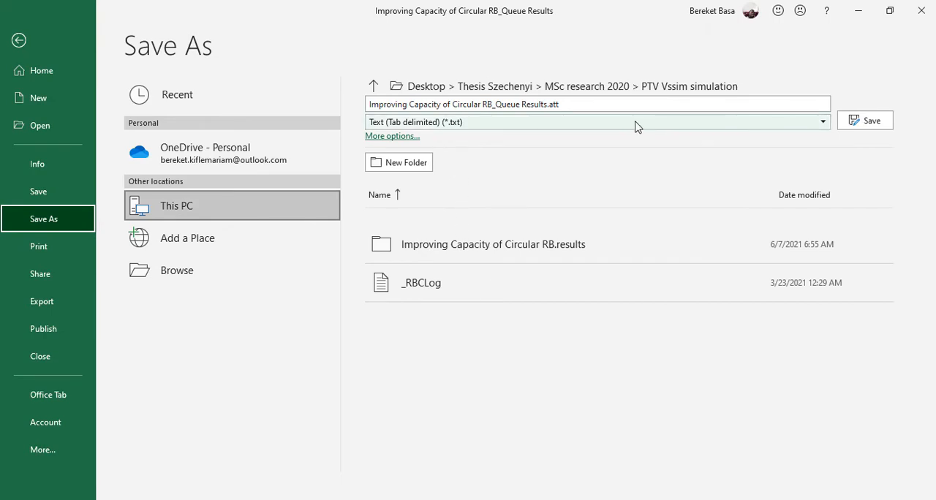
{"action": "left_click", "coordinate": [822, 121]}
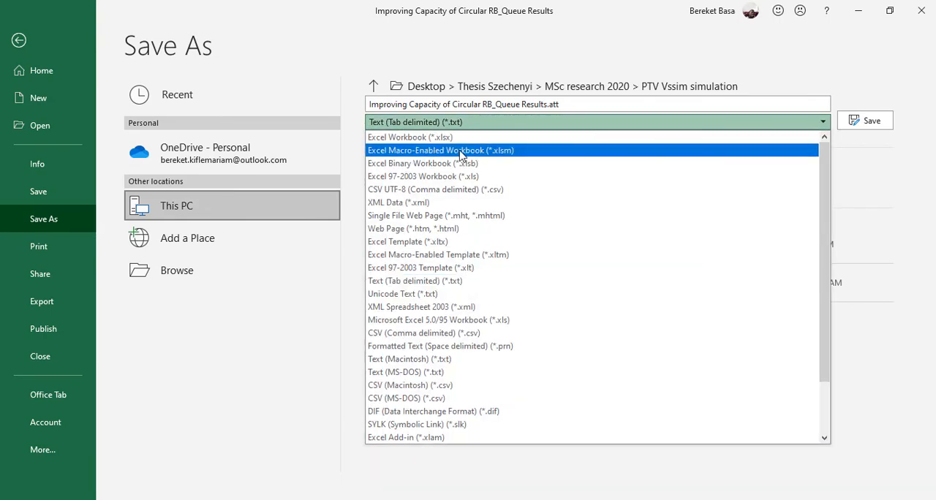
{"action": "left_click", "coordinate": [409, 137]}
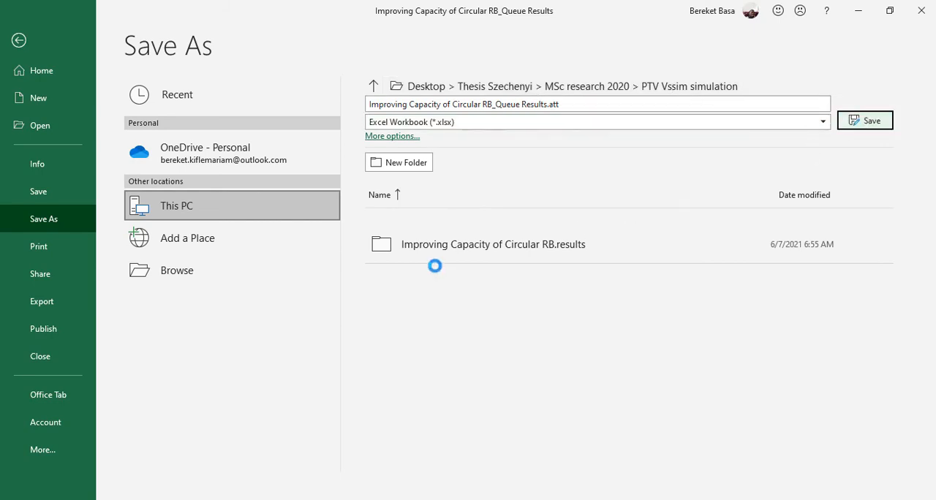
{"action": "left_click", "coordinate": [864, 120]}
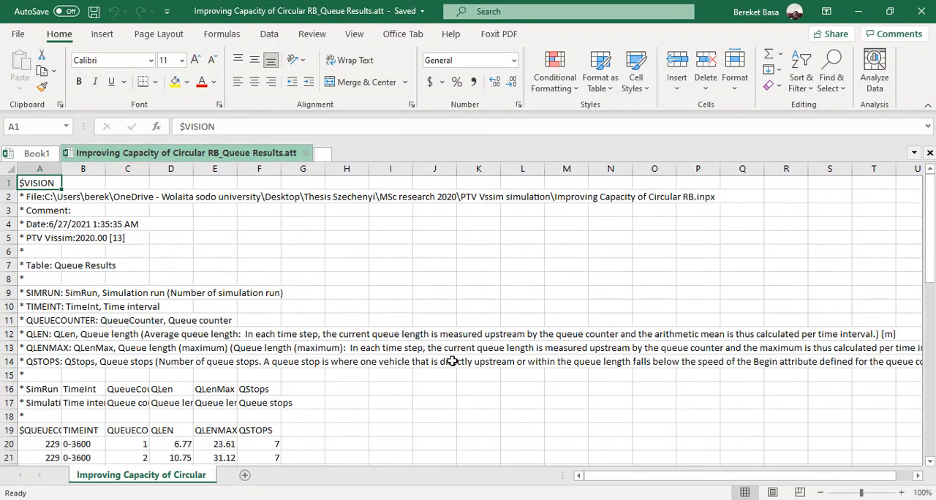
{"action": "mouse_move", "coordinate": [470, 290]}
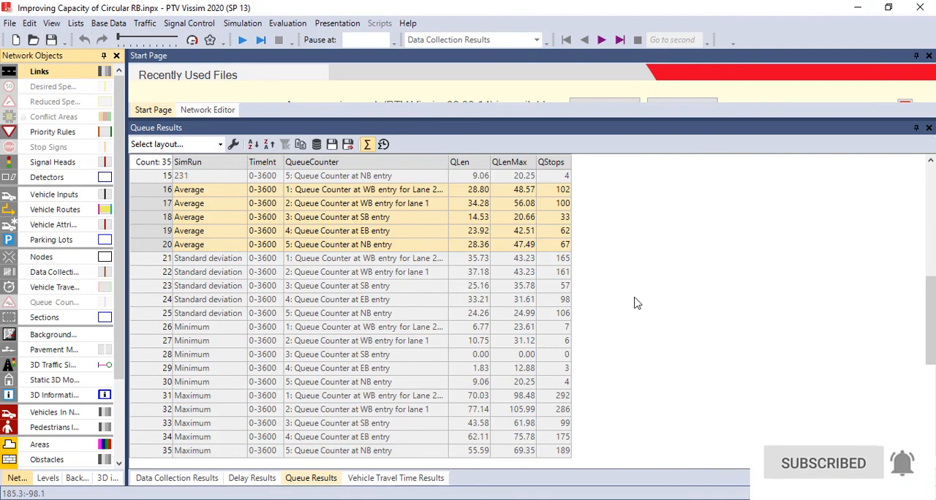
{"action": "mouse_move", "coordinate": [685, 304]}
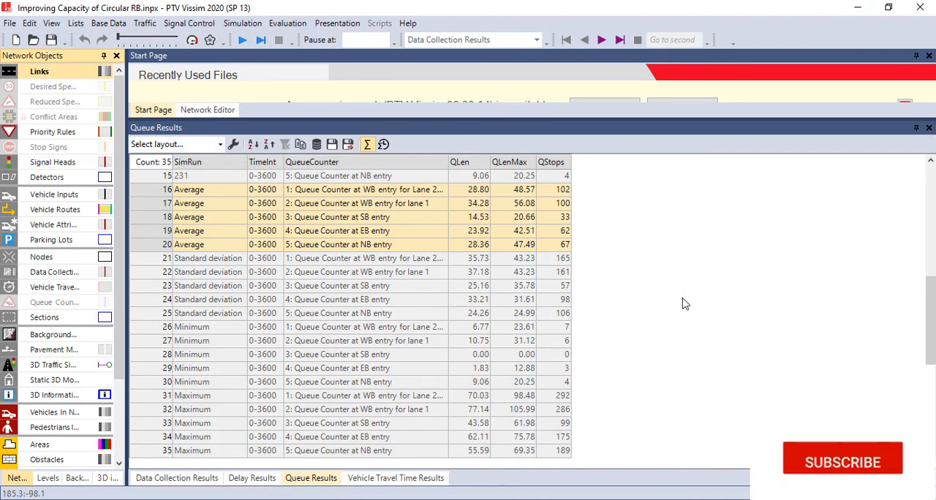